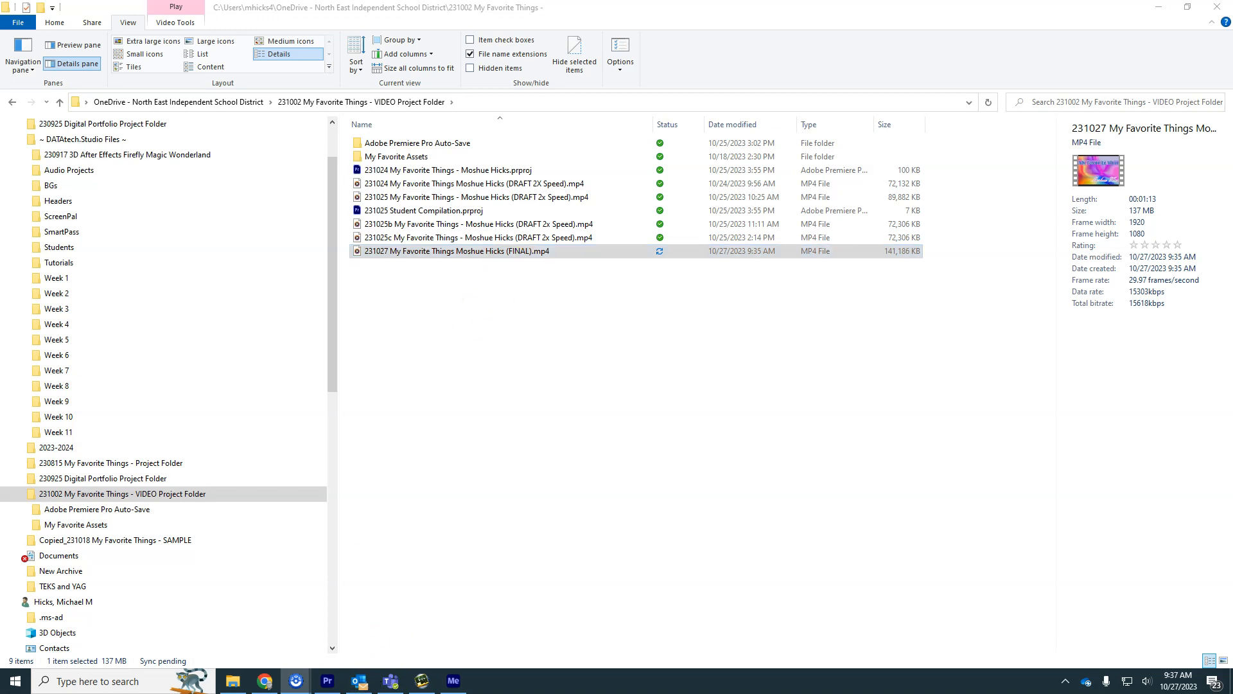
Review the Week 11 portfolio instructions and highlight the folder name 'PORTFOLIO FILES - DO NOT DELETE'
{"action": "left_click", "coordinate": [264, 681]}
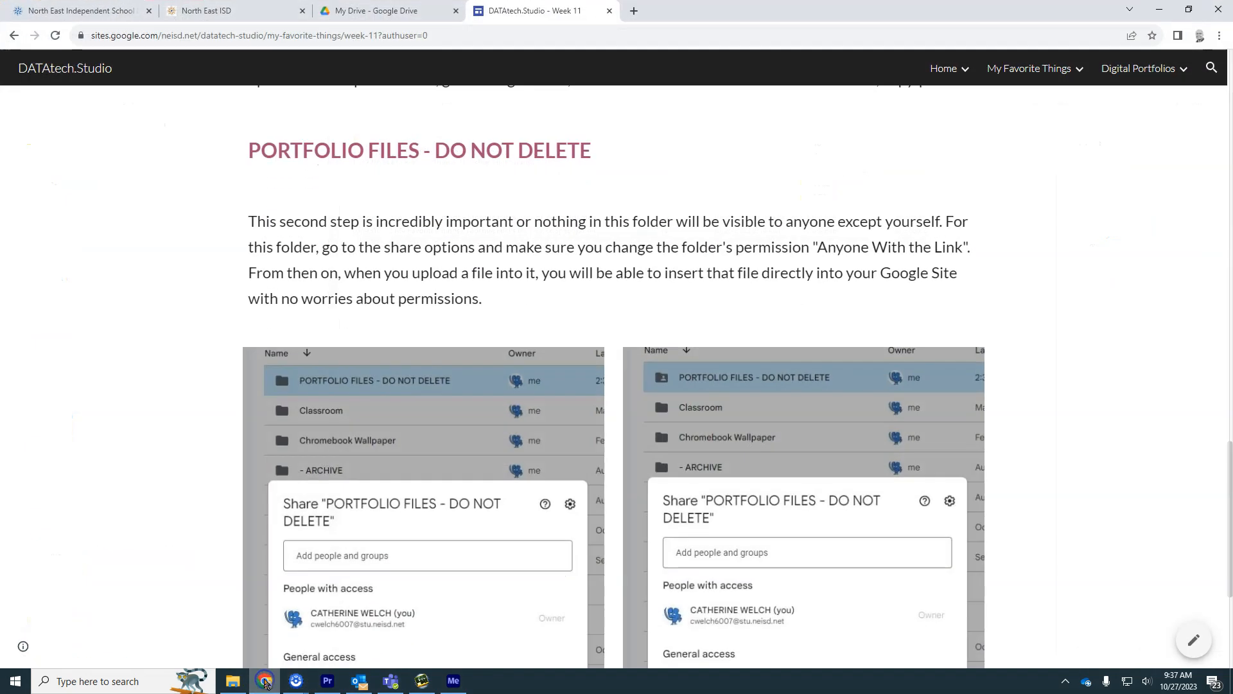
{"action": "scroll", "scroll_direction": "down", "scroll_amount": 3}
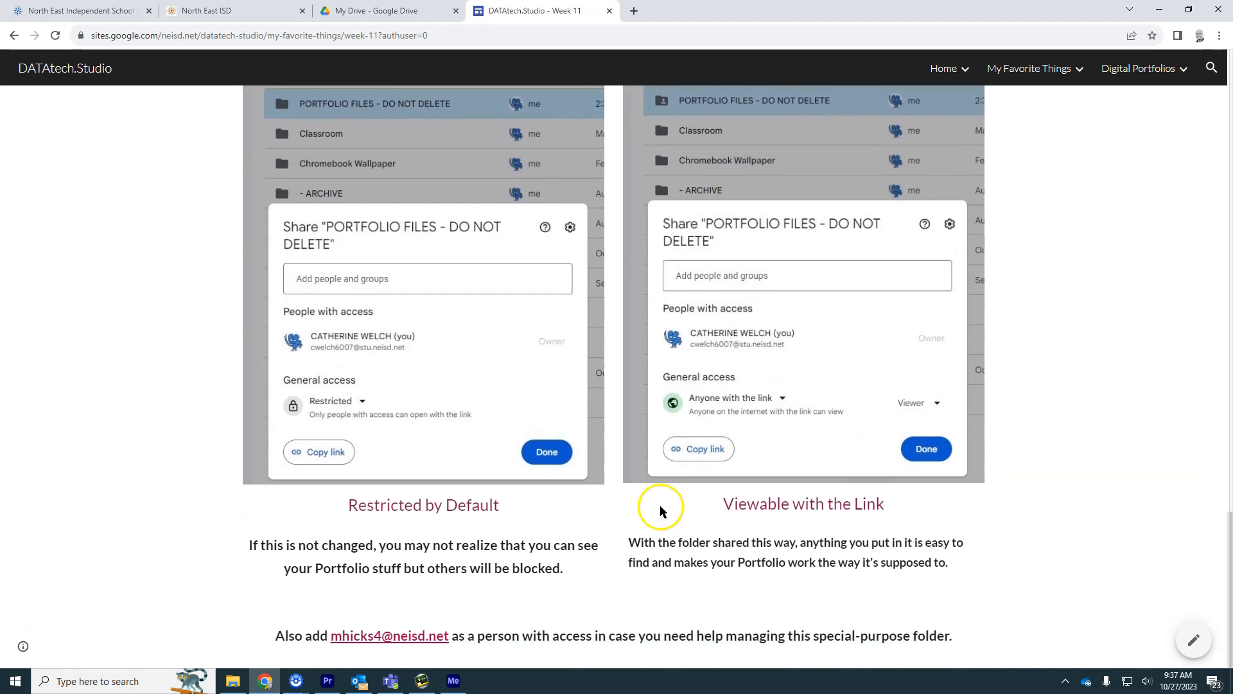
{"action": "scroll", "scroll_direction": "up", "scroll_amount": 3}
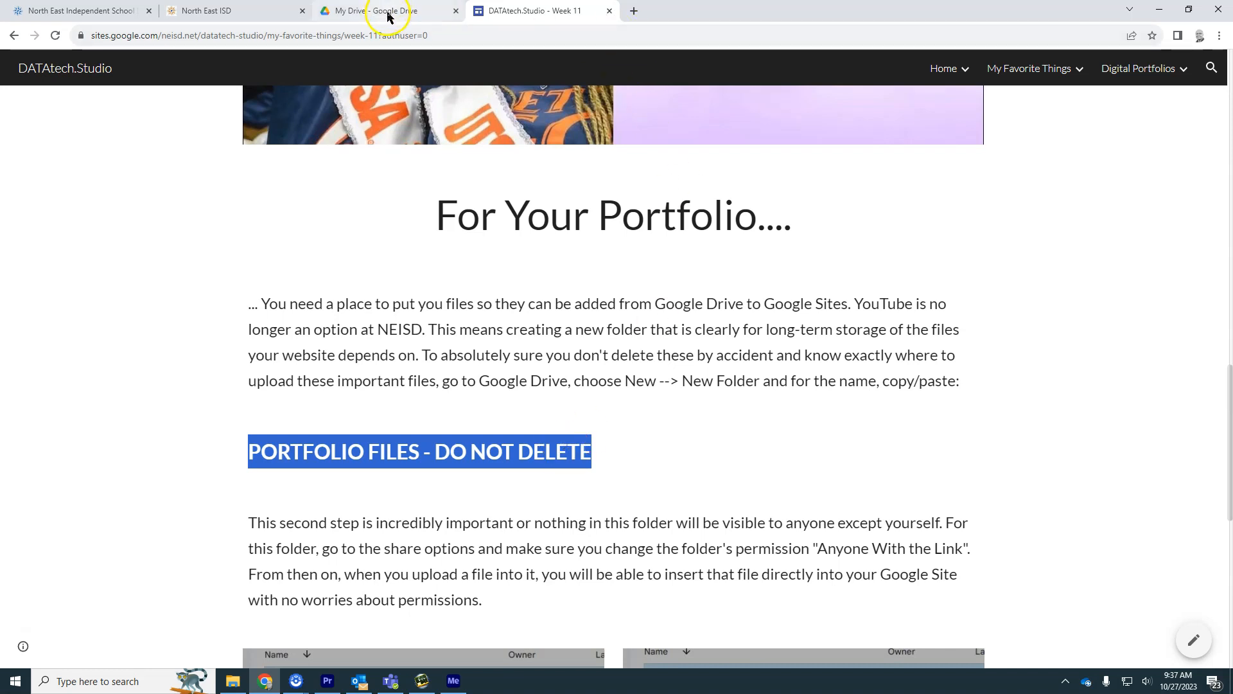
Create a new My Drive folder named 'PORTFOLIO FILES - DO NOT DELETE'
{"action": "left_click", "coordinate": [386, 12]}
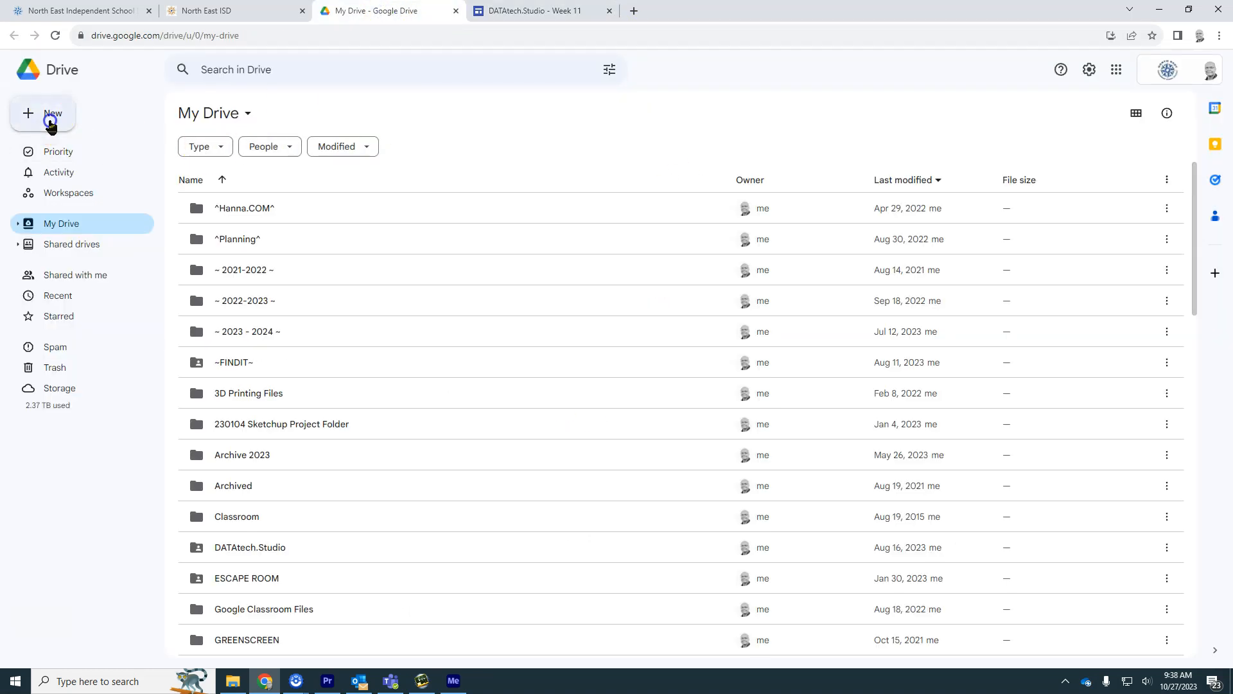
{"action": "left_click", "coordinate": [52, 104]}
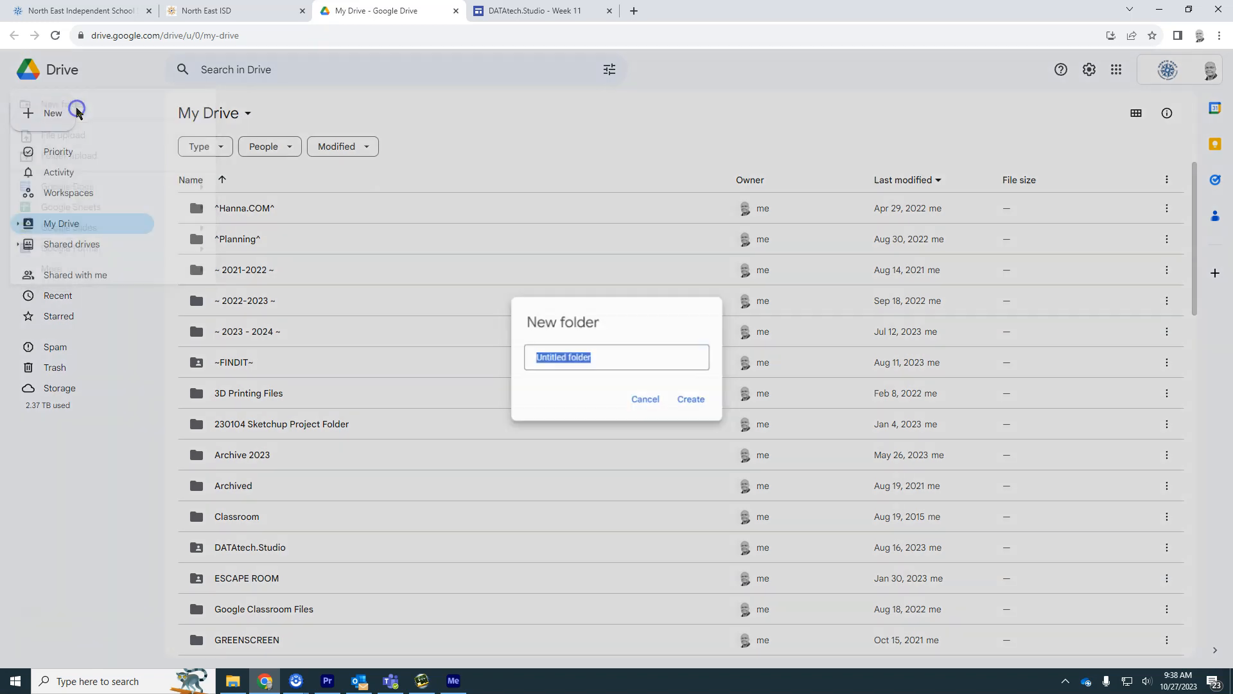
{"action": "type", "text": "PORTFOLIO FILES - DO NOT DELETE"}
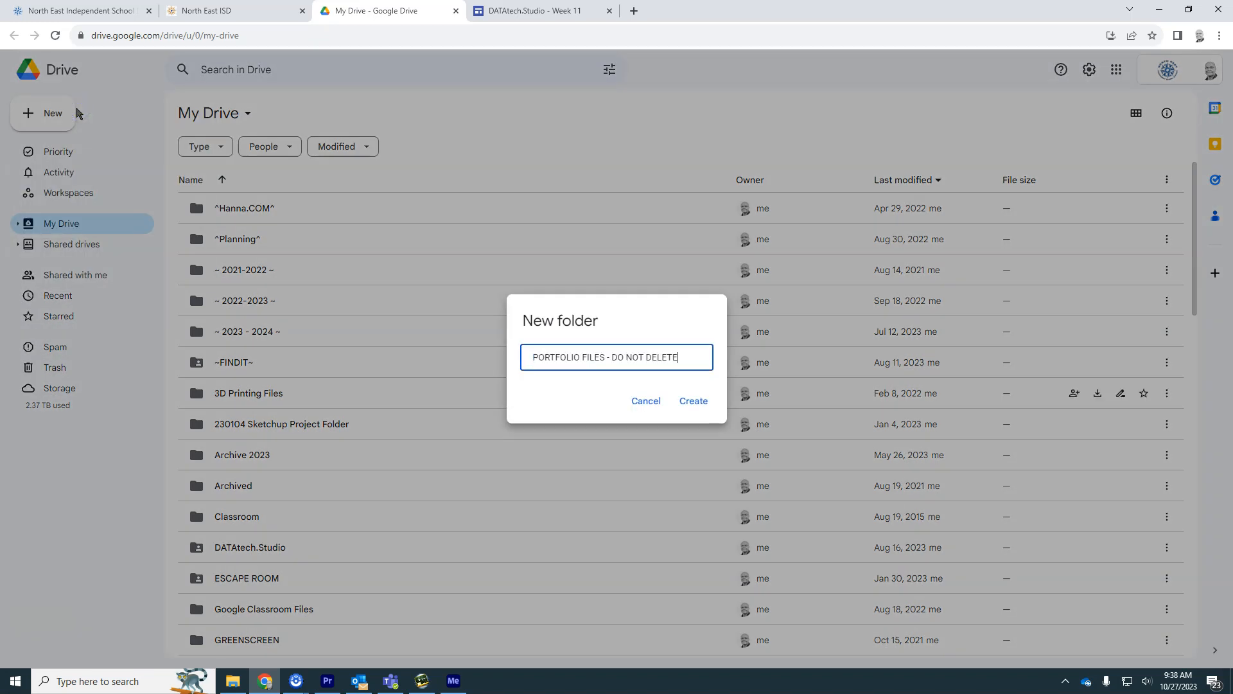
{"action": "left_click", "coordinate": [692, 401]}
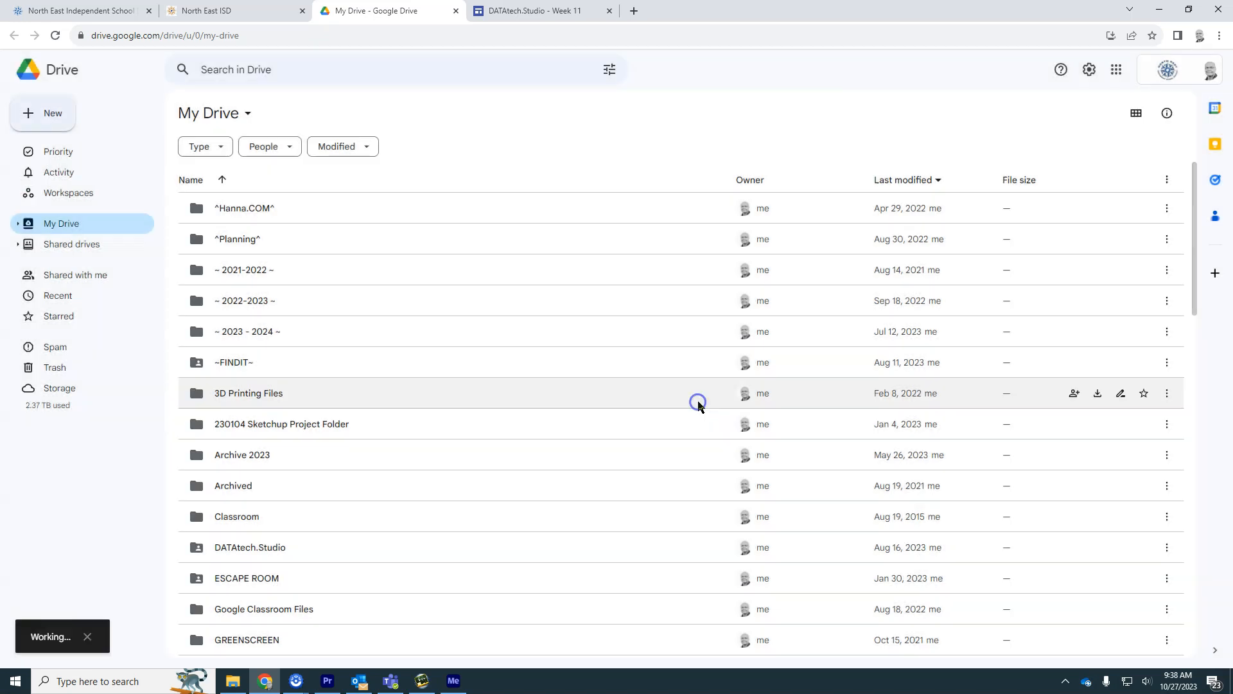
Open the new, still-empty 'PORTFOLIO FILES - DO NOT DELETE' folder
{"action": "left_click", "coordinate": [291, 327]}
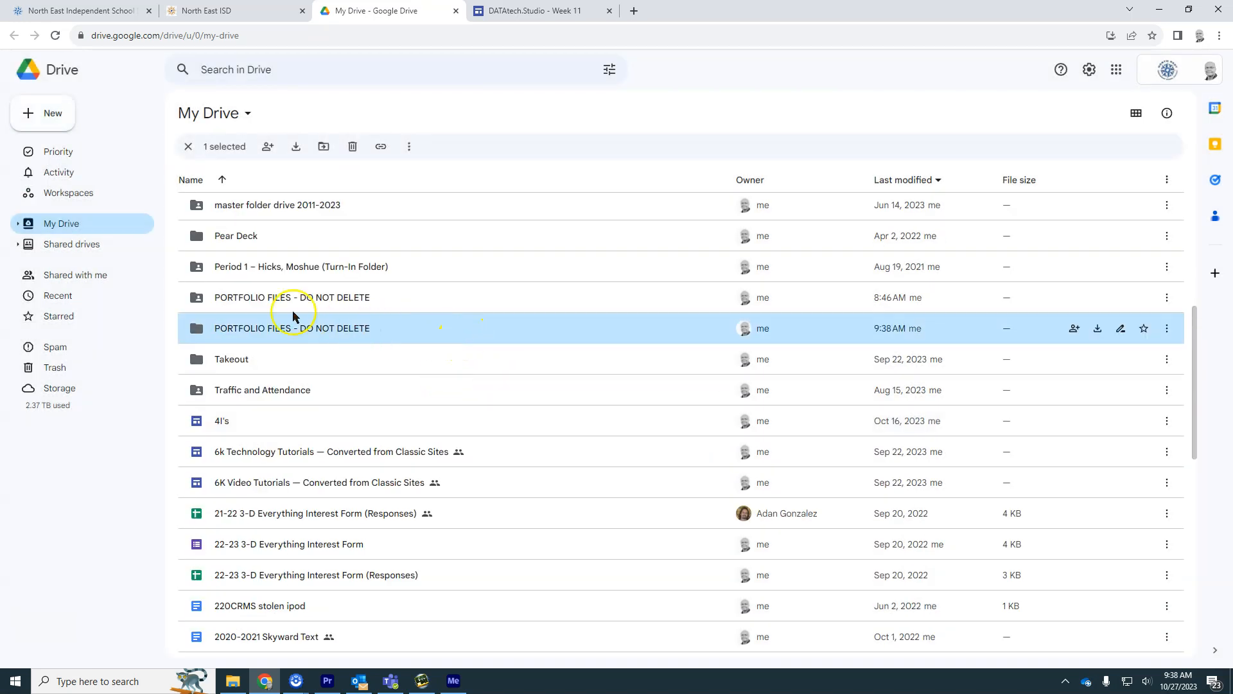
{"action": "mouse_move", "coordinate": [259, 301]}
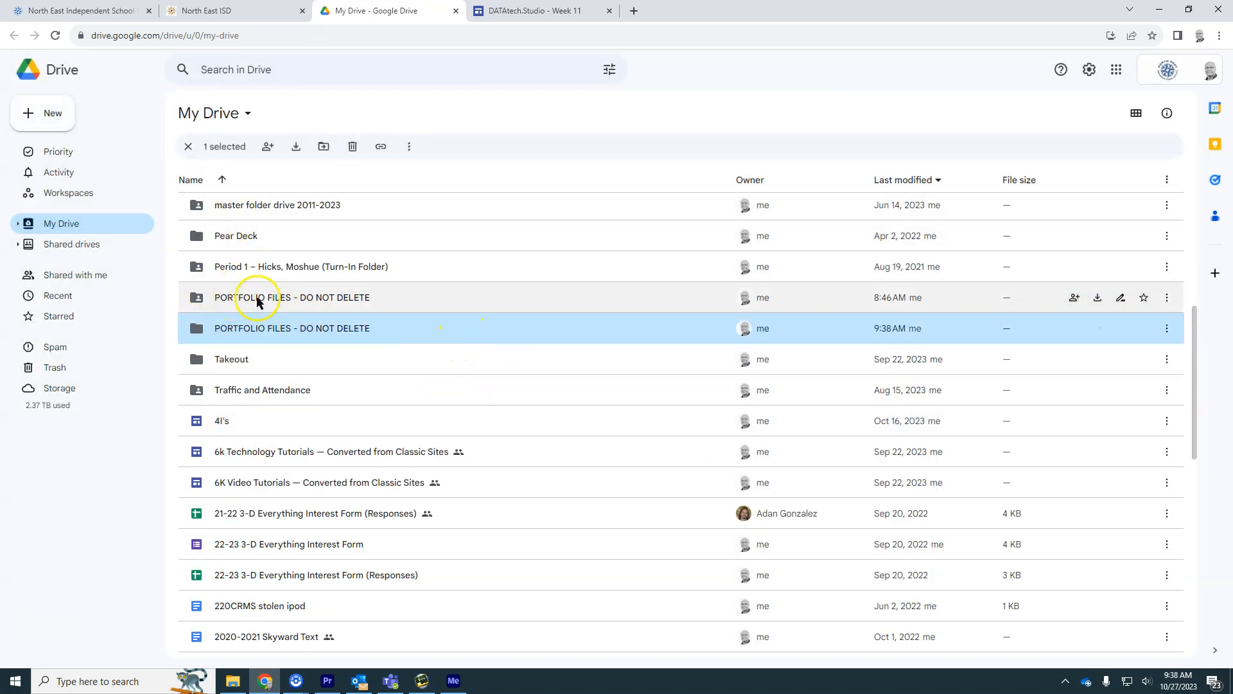
{"action": "mouse_move", "coordinate": [306, 345]}
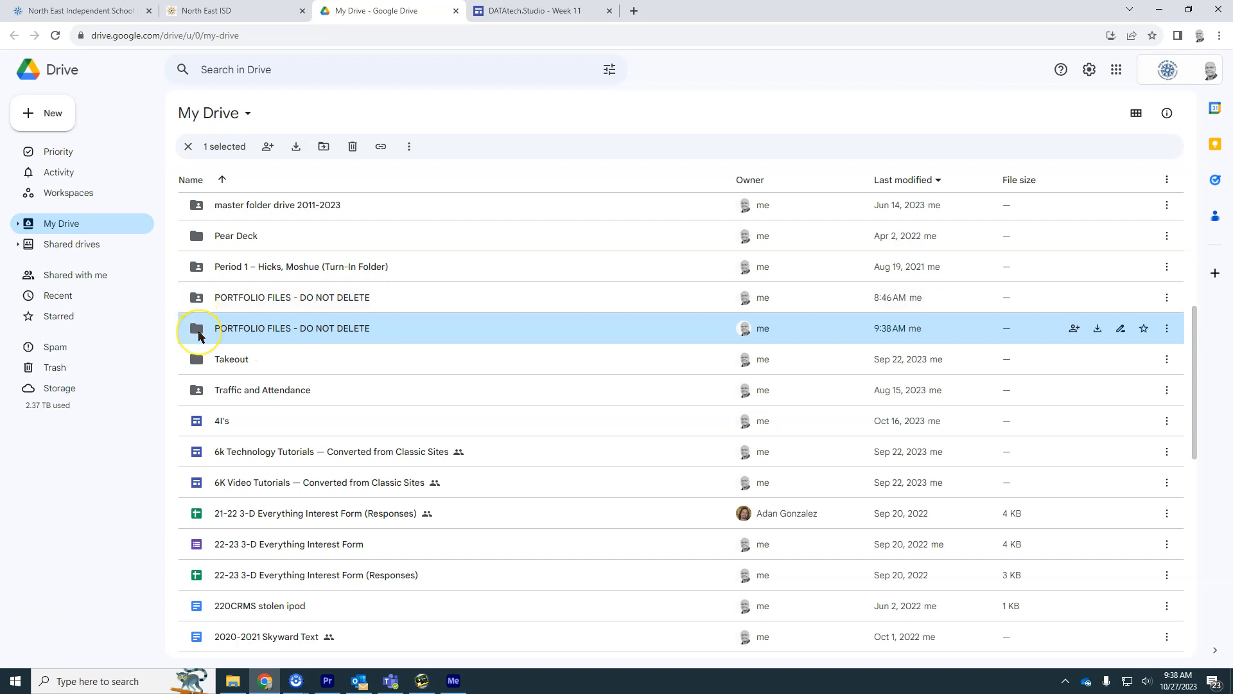
{"action": "mouse_move", "coordinate": [271, 337]}
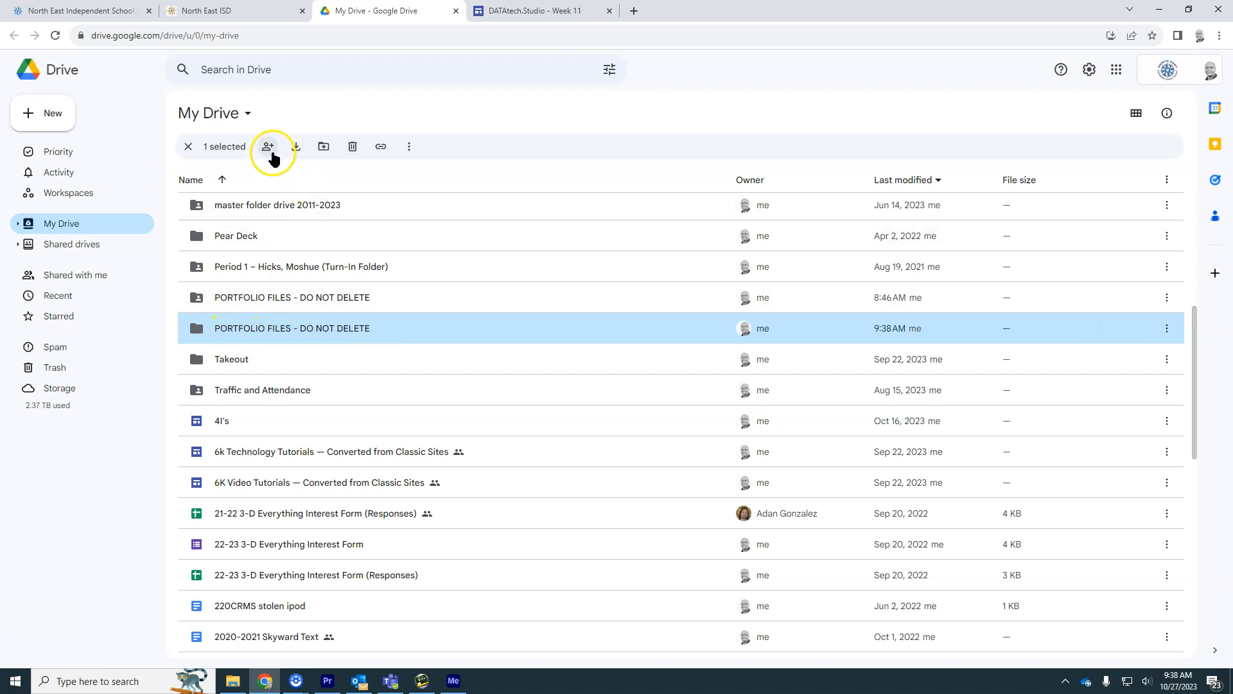
{"action": "mouse_move", "coordinate": [267, 147]}
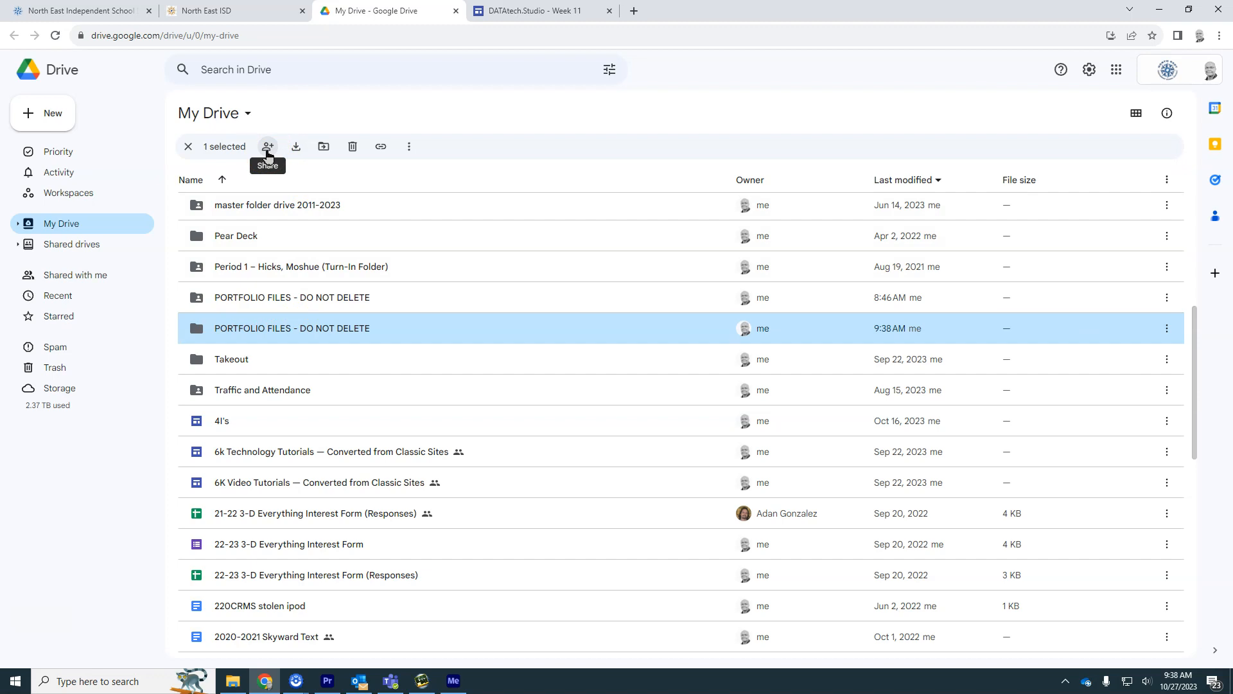
{"action": "mouse_move", "coordinate": [279, 153]}
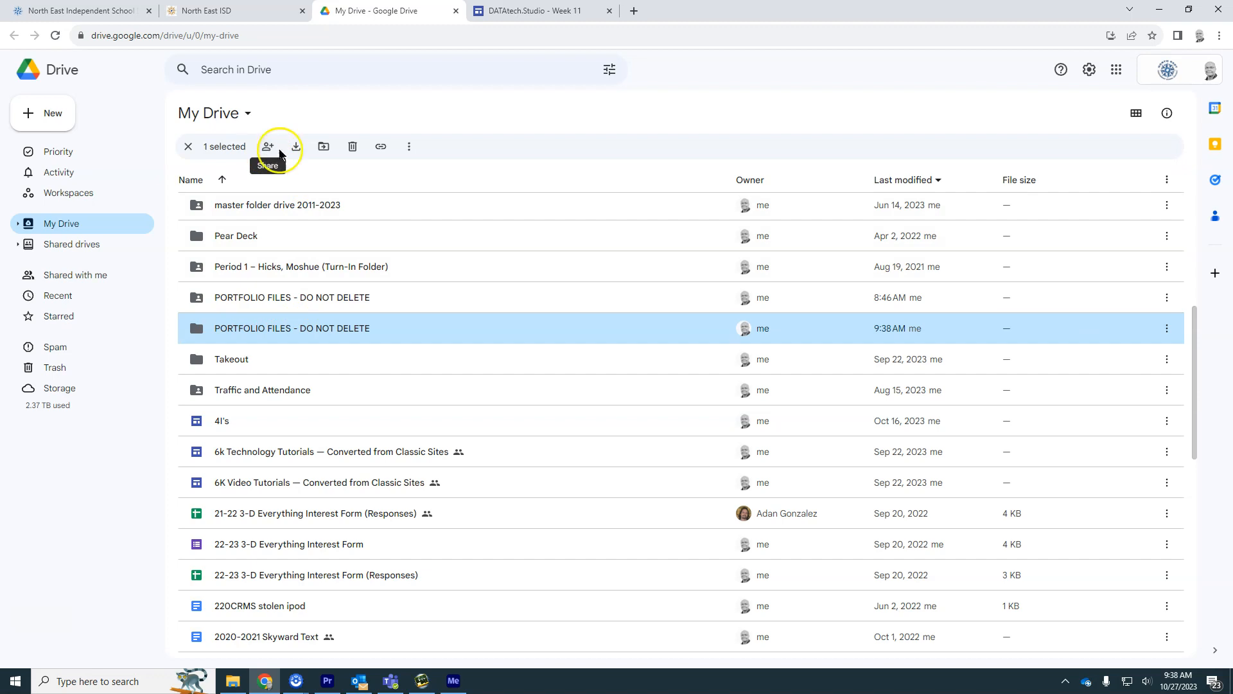
{"action": "left_click", "coordinate": [408, 147]}
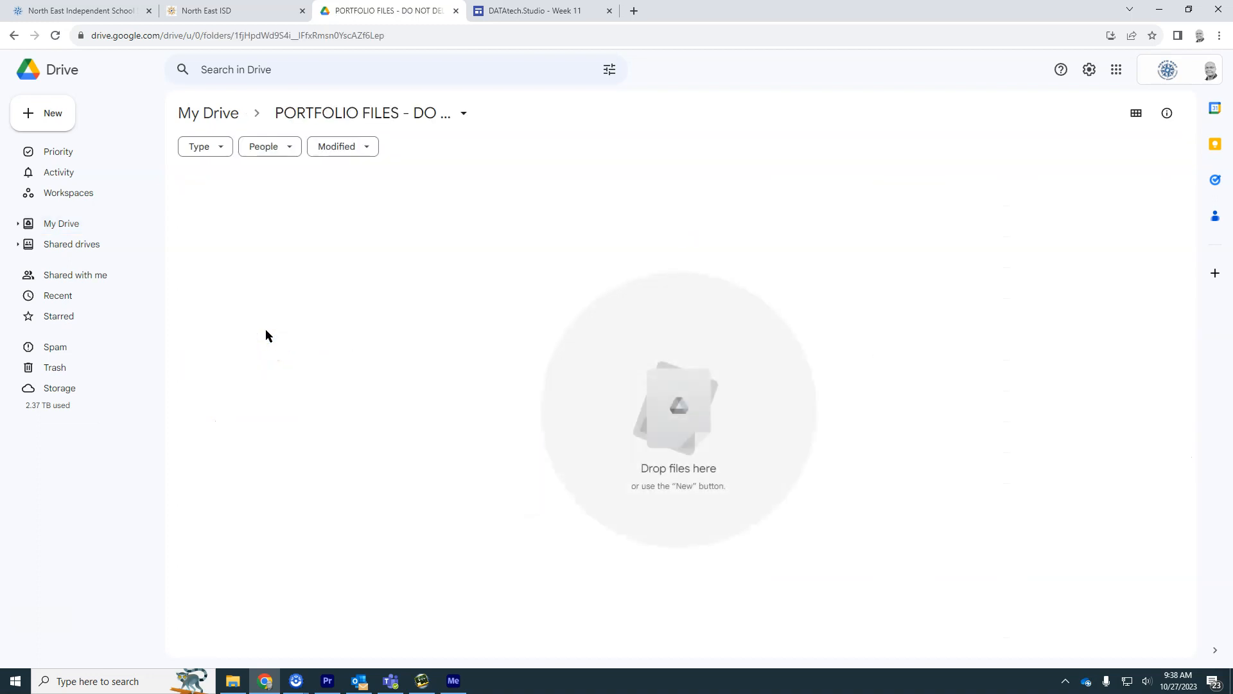
{"action": "mouse_move", "coordinate": [464, 114]}
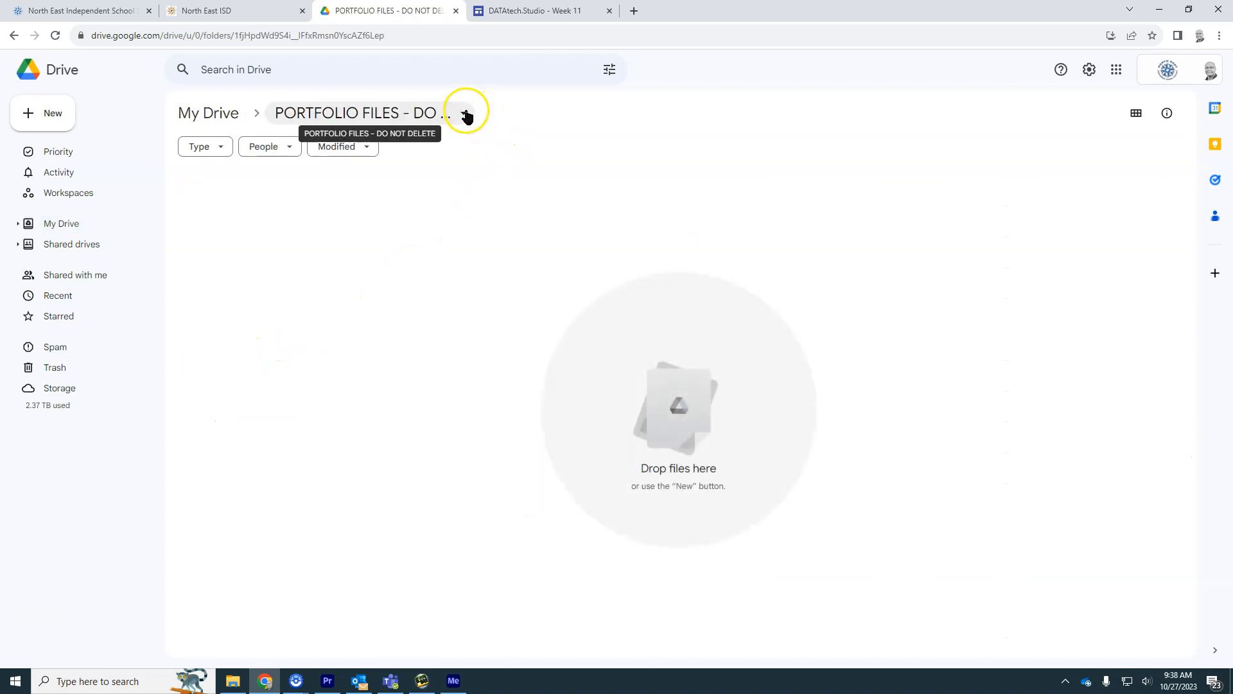
Set the folder's general access to Anyone with the link as viewer
{"action": "left_click", "coordinate": [467, 113]}
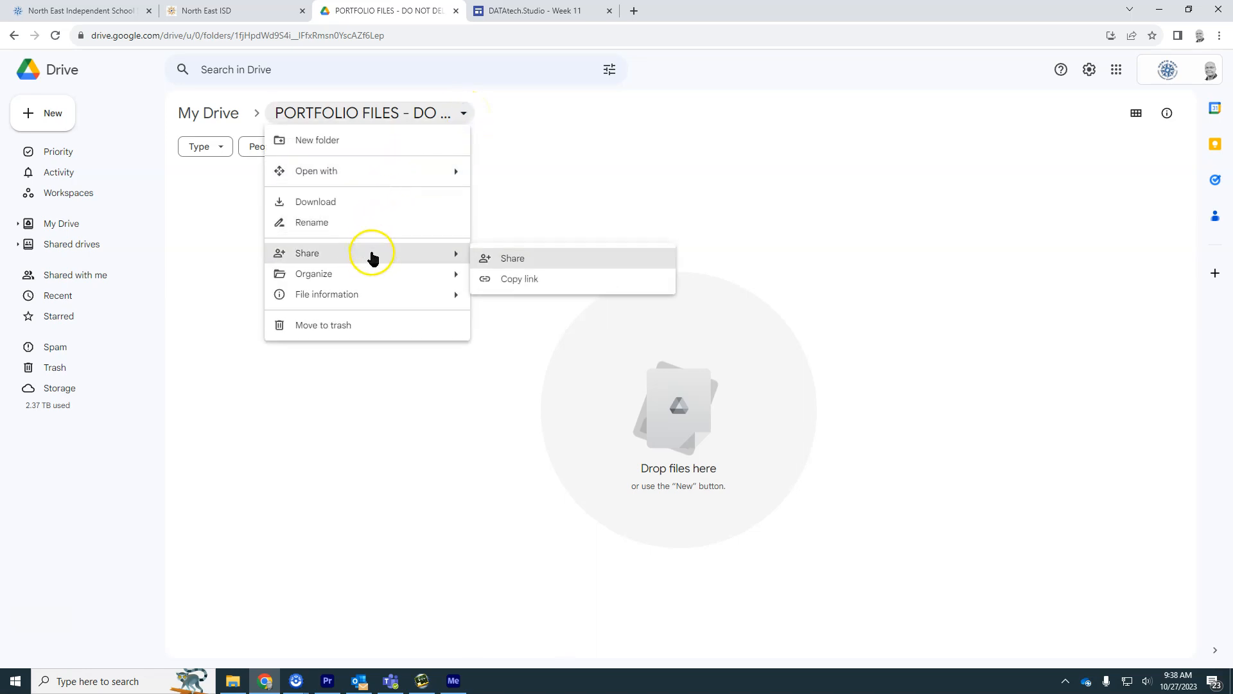
{"action": "left_click", "coordinate": [512, 258]}
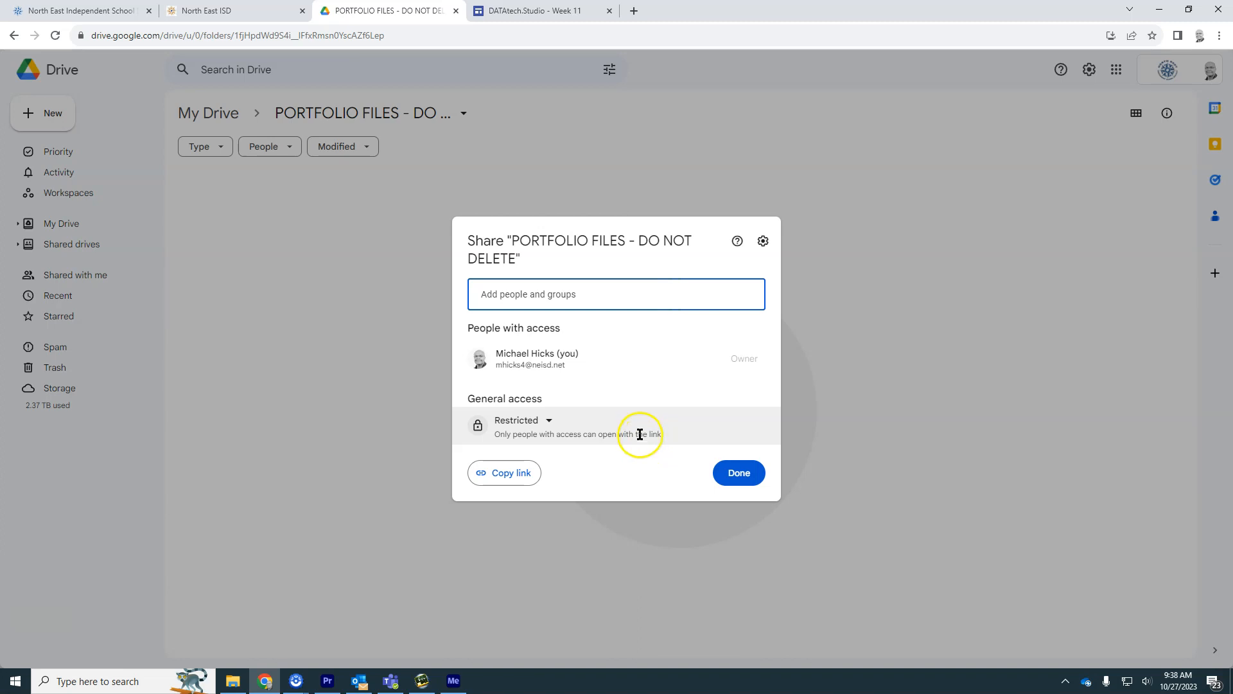
{"action": "mouse_move", "coordinate": [640, 433]}
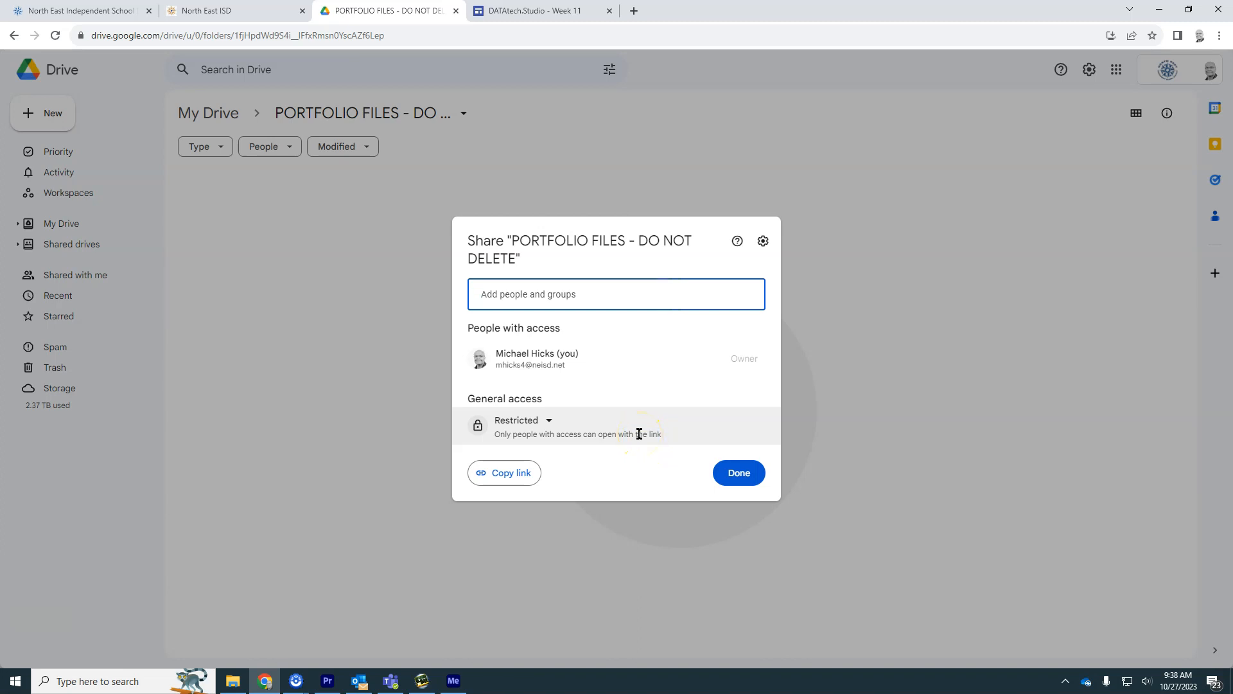
{"action": "left_click", "coordinate": [522, 419]}
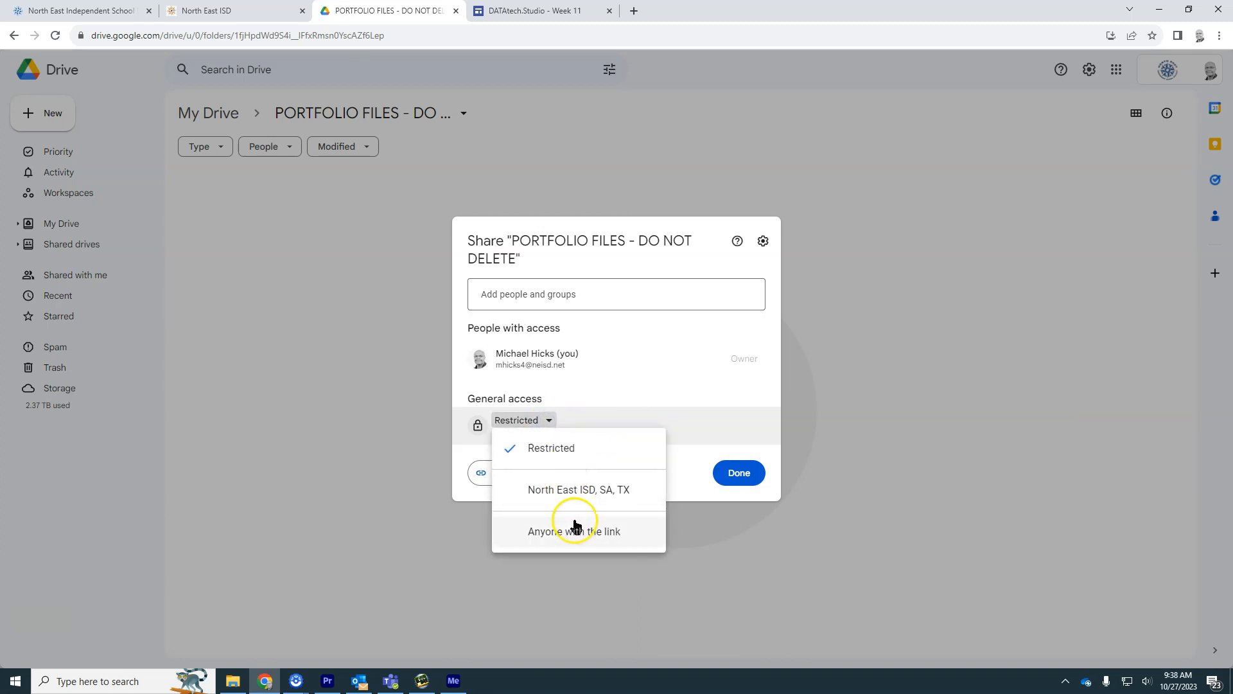
{"action": "mouse_move", "coordinate": [578, 537]}
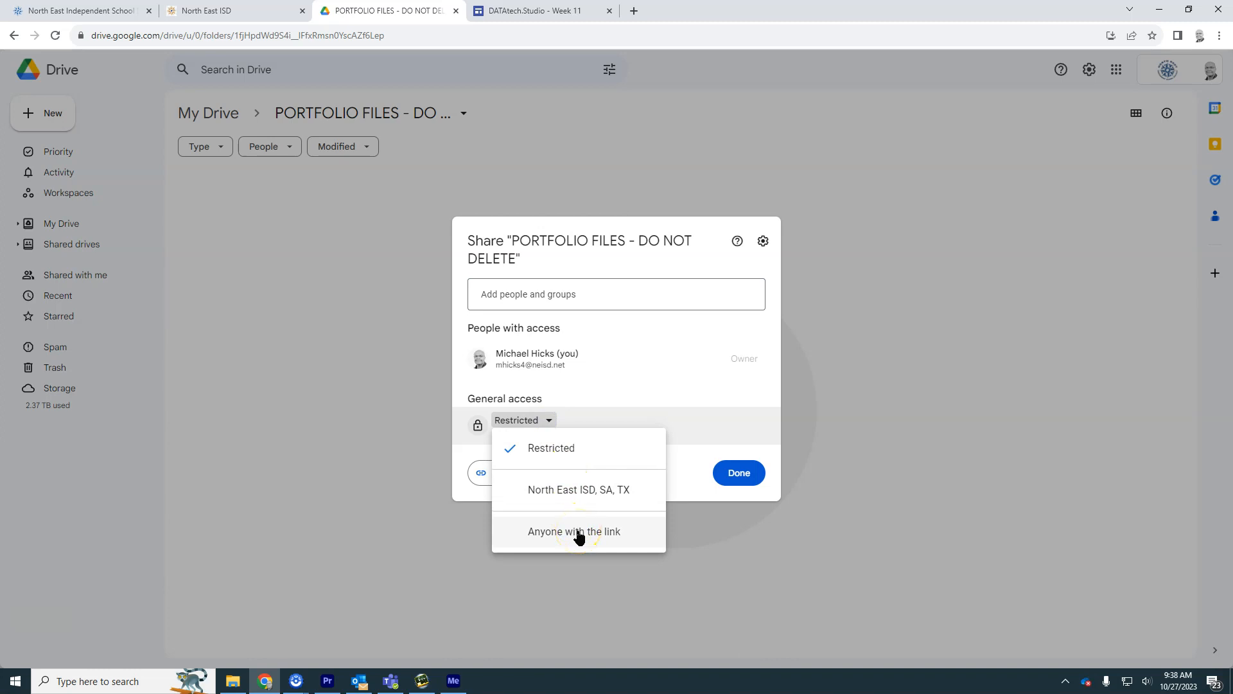
{"action": "left_click", "coordinate": [574, 531]}
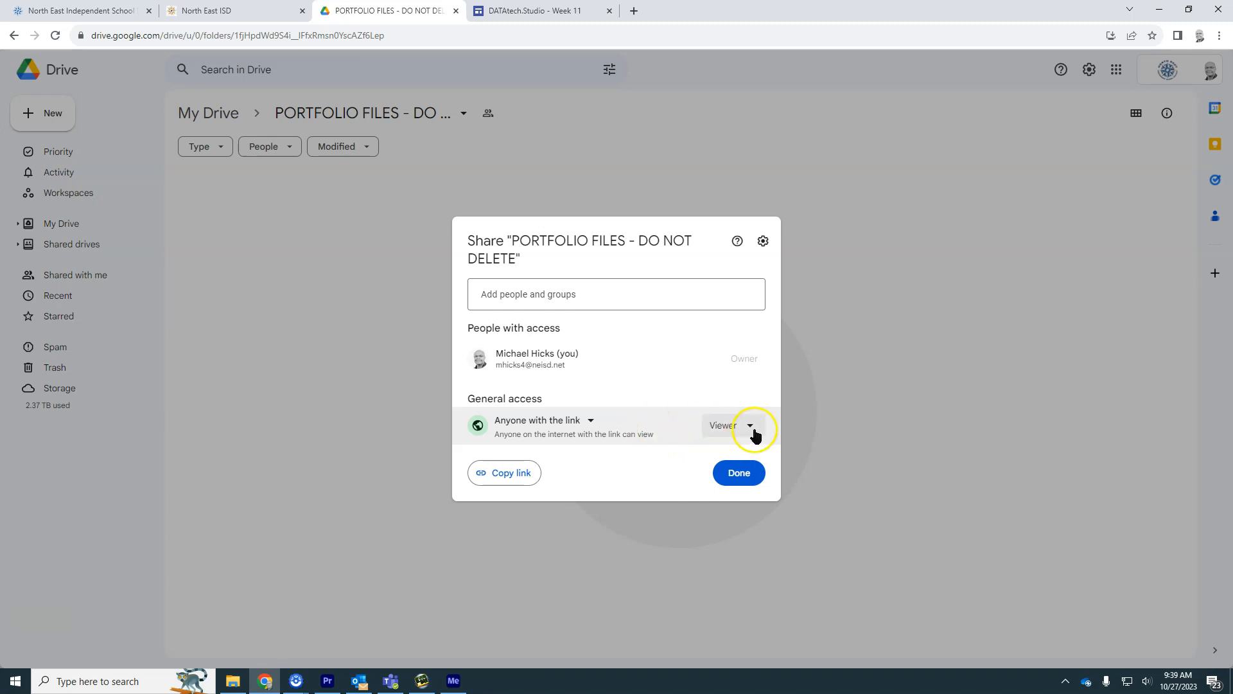
{"action": "mouse_move", "coordinate": [633, 429]}
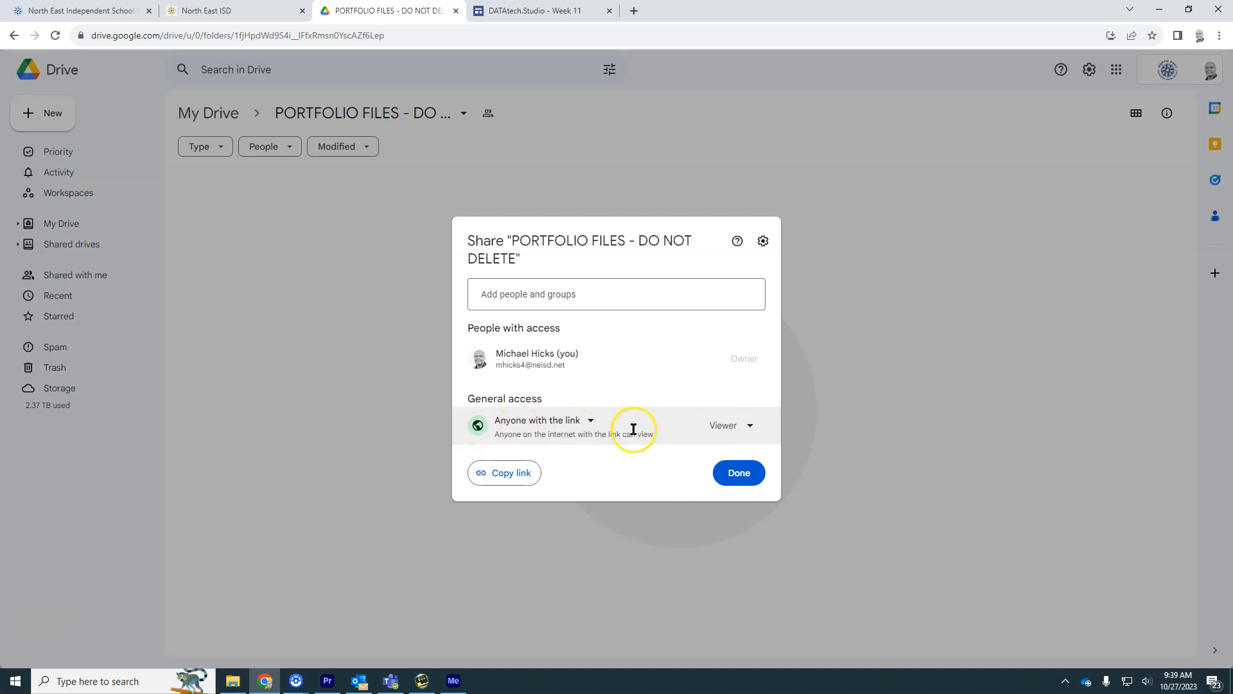
{"action": "left_click", "coordinate": [615, 293]}
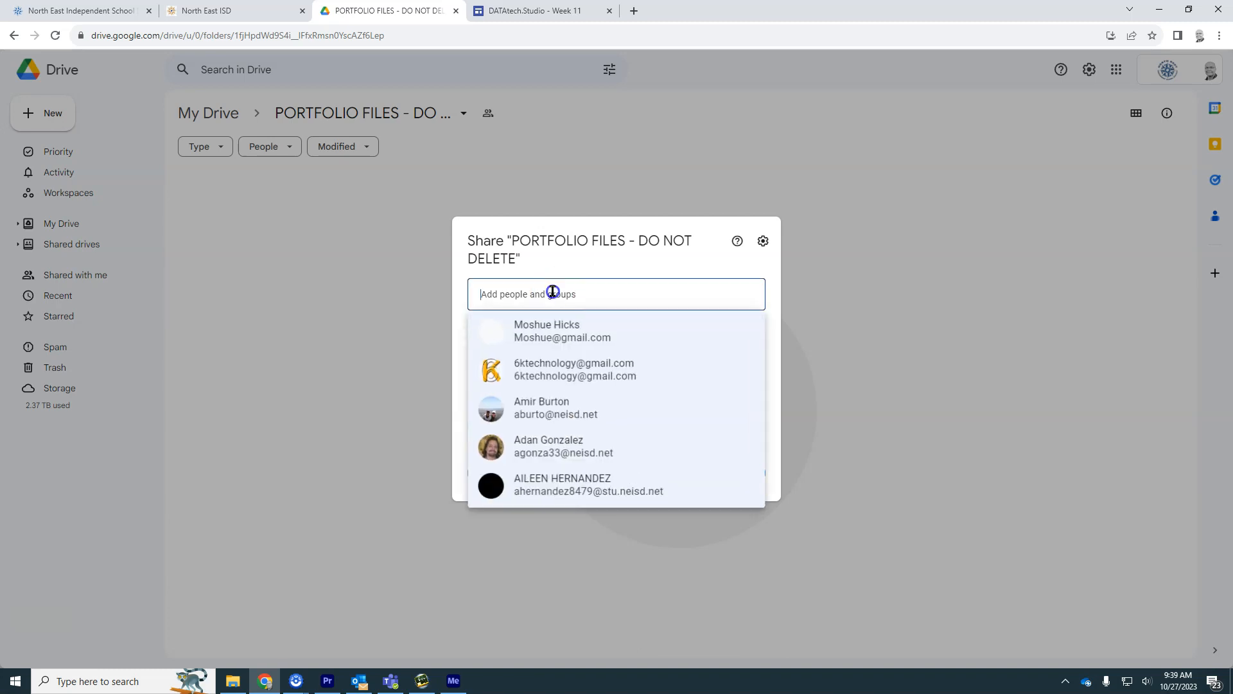
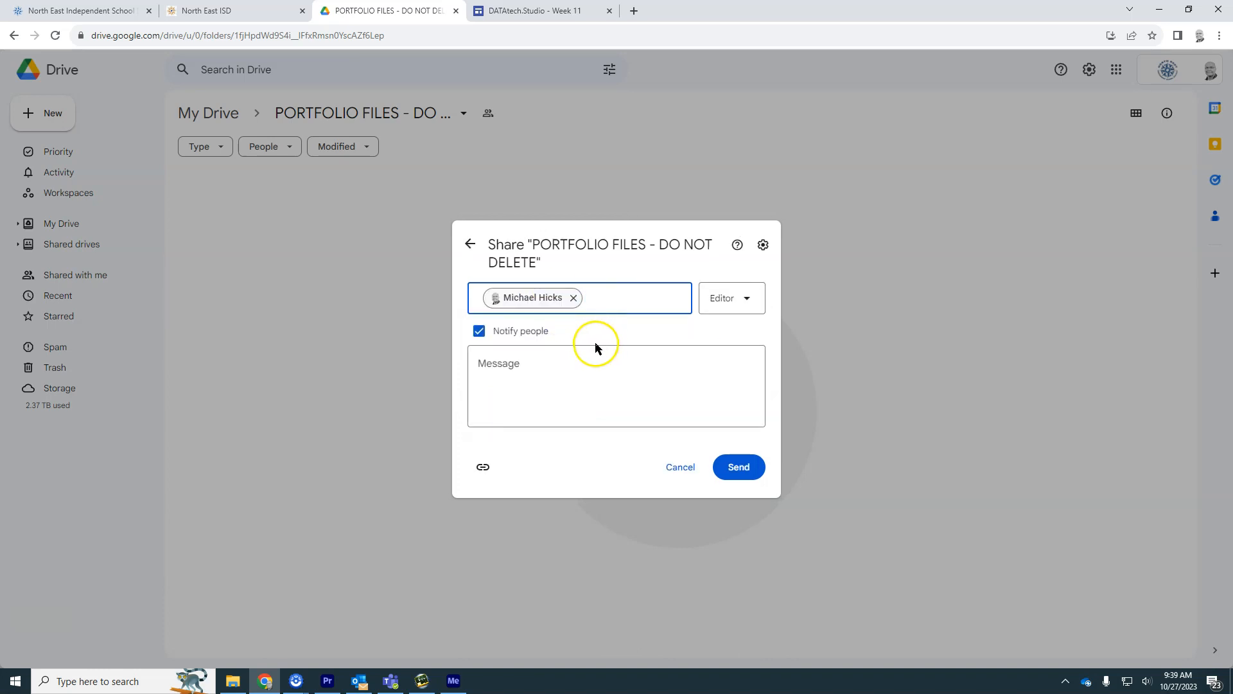
{"action": "left_click", "coordinate": [615, 385]}
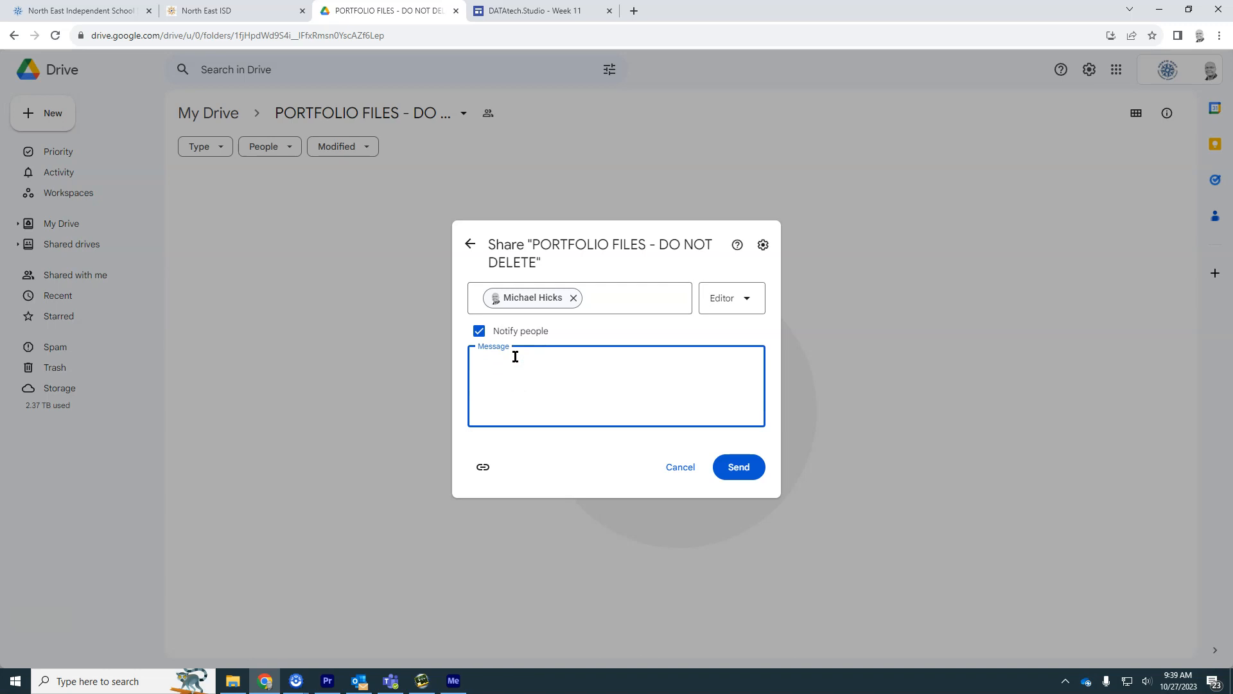
{"action": "type", "text": "PORTFOLIO FILES - DO NOT DELETE"}
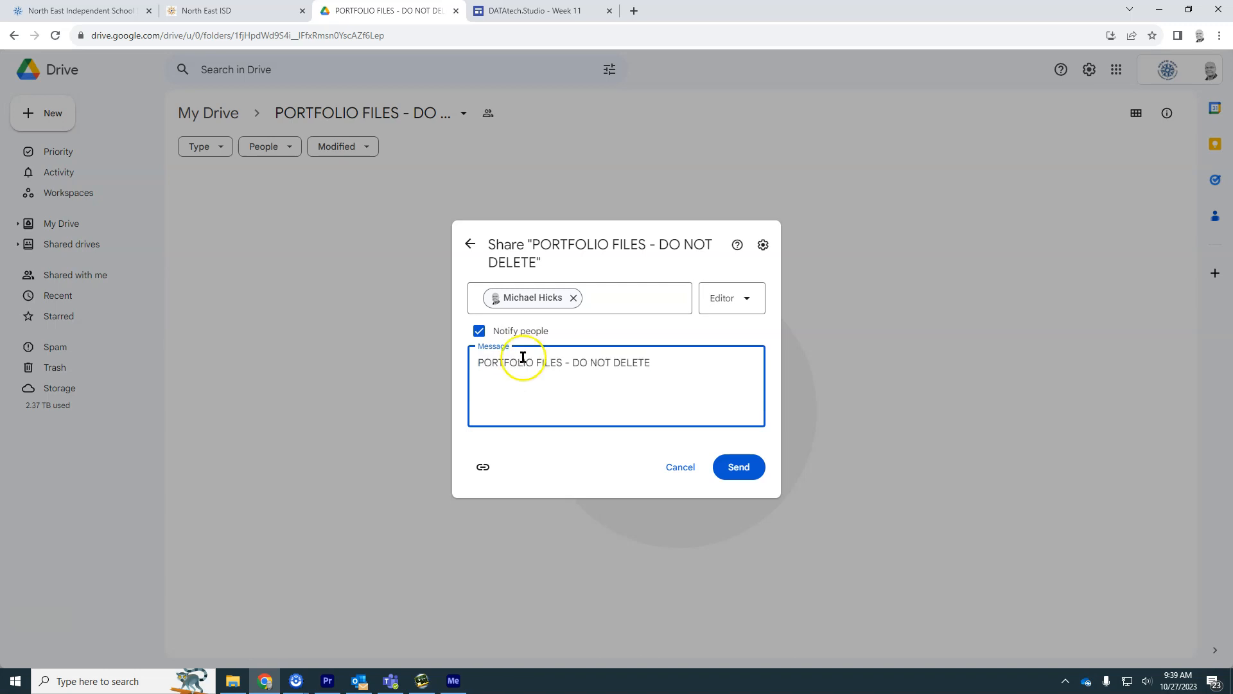
{"action": "mouse_move", "coordinate": [657, 380]}
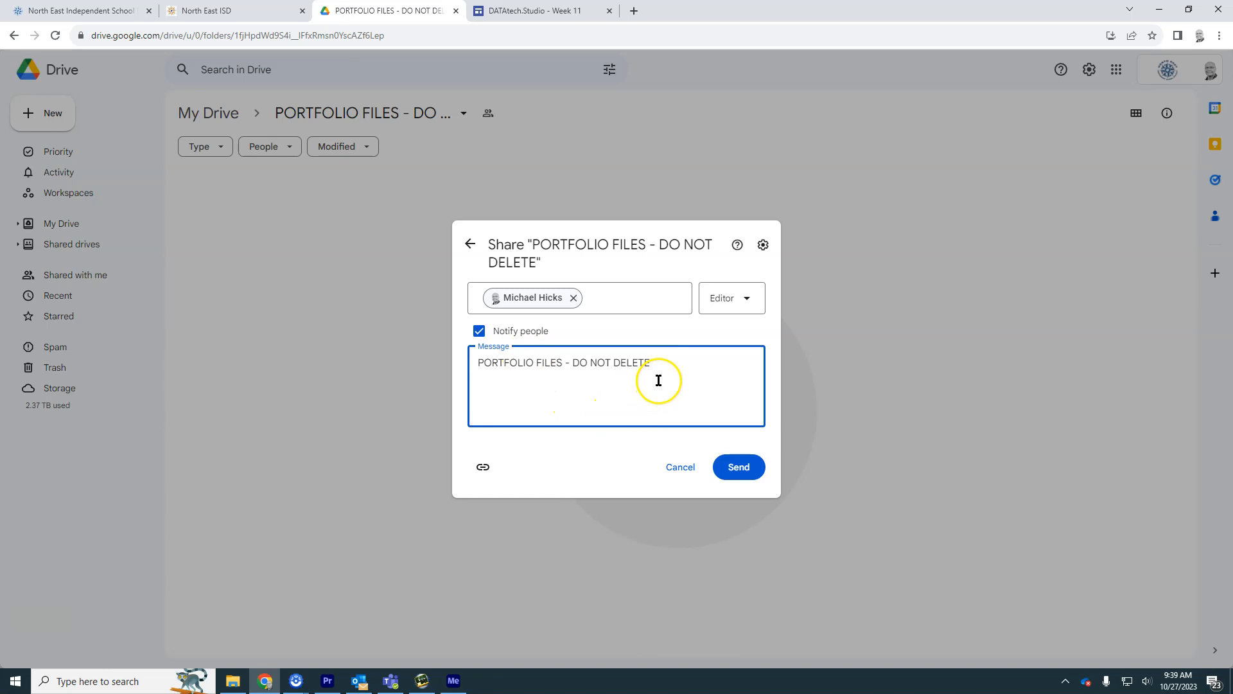
{"action": "mouse_move", "coordinate": [737, 466]}
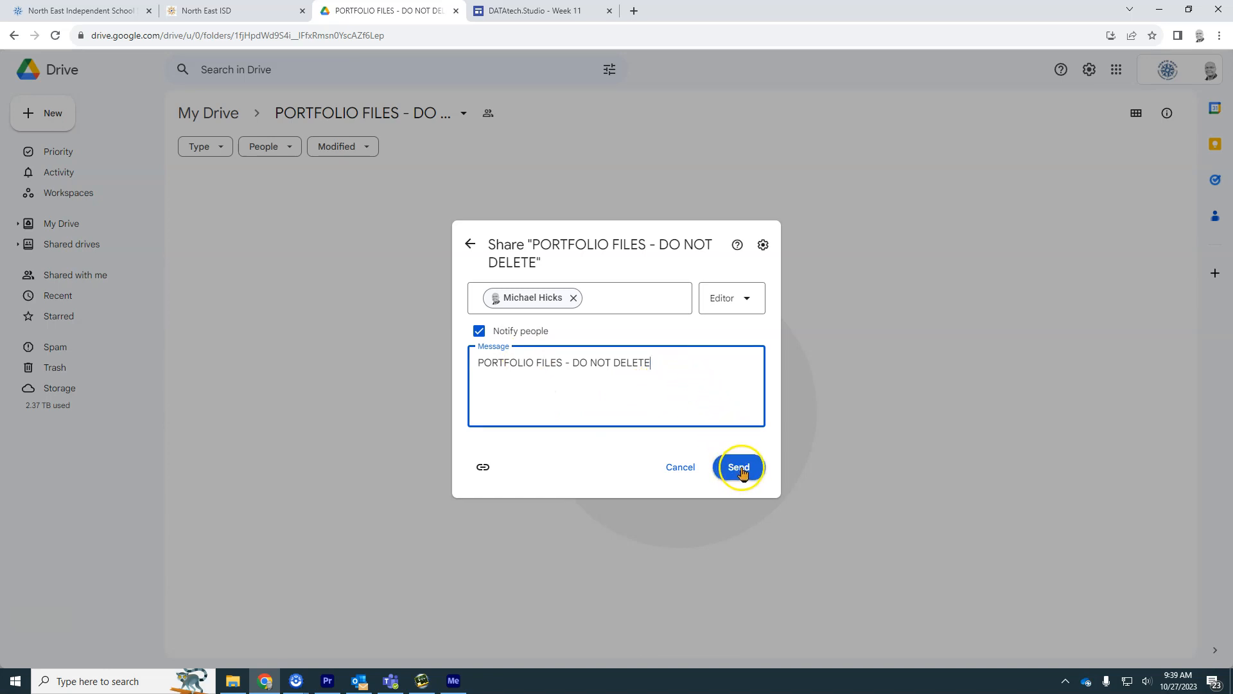
{"action": "left_click", "coordinate": [737, 467]}
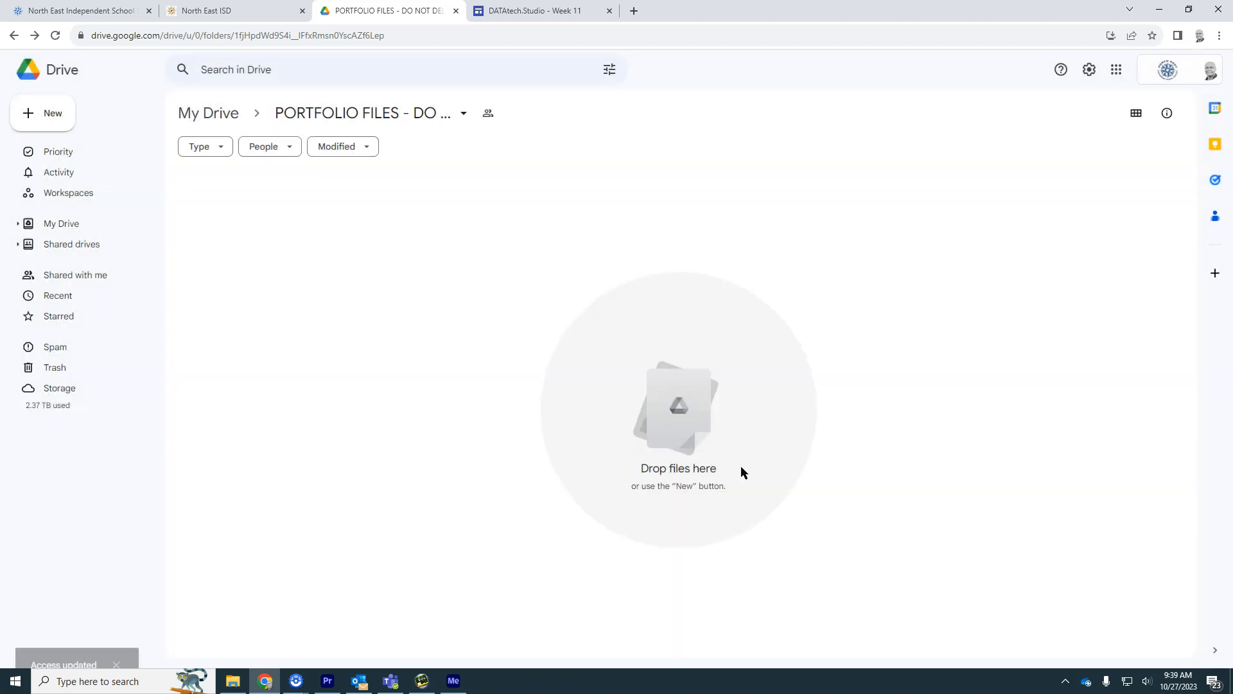
{"action": "mouse_move", "coordinate": [552, 408]}
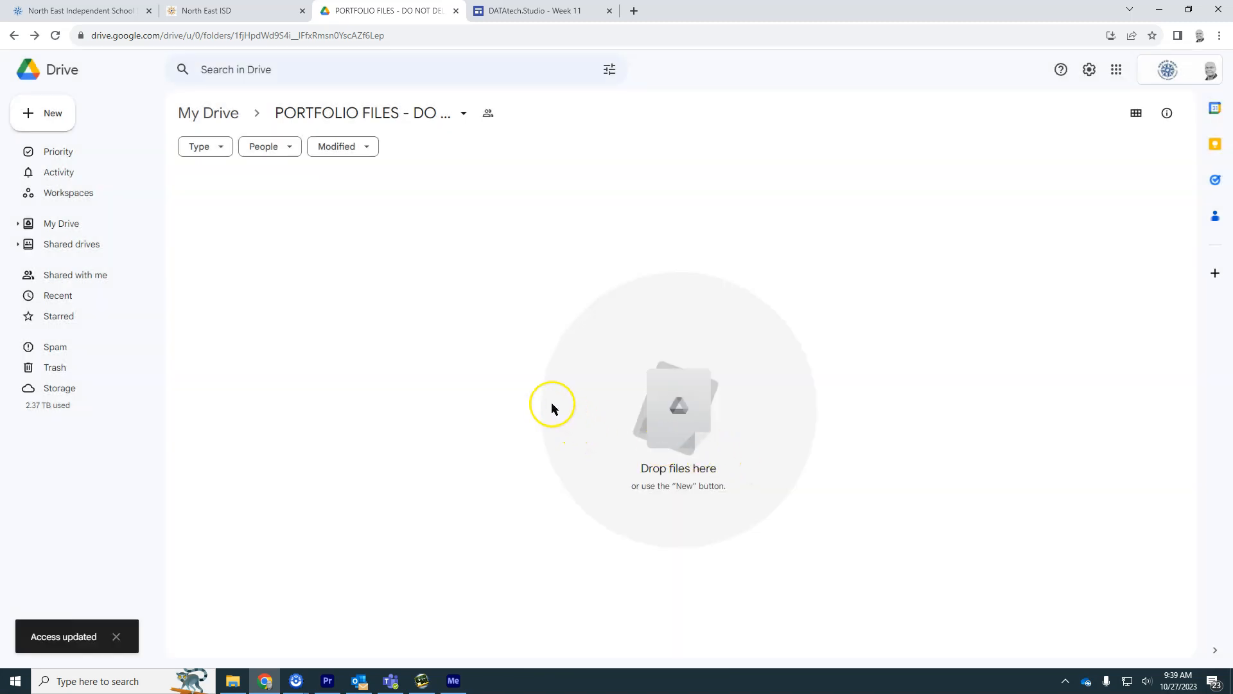
{"action": "mouse_move", "coordinate": [370, 299]}
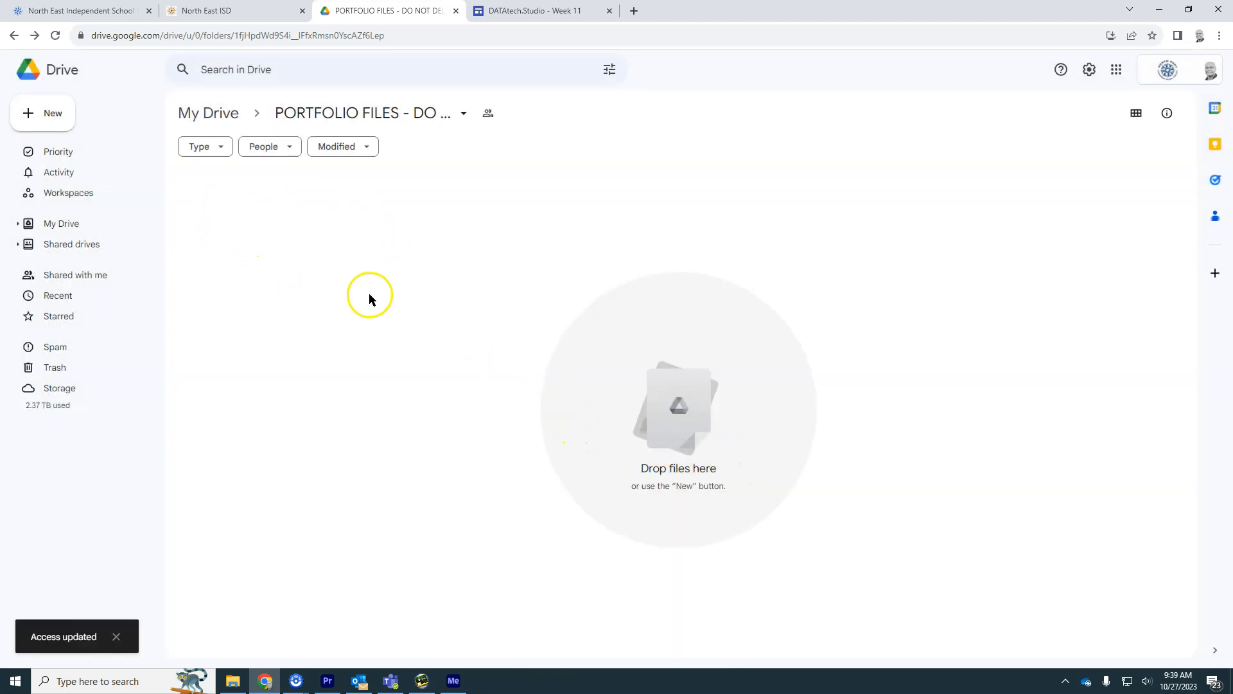
Bring up the New menu for adding items to the portfolio folder
{"action": "left_click", "coordinate": [42, 113]}
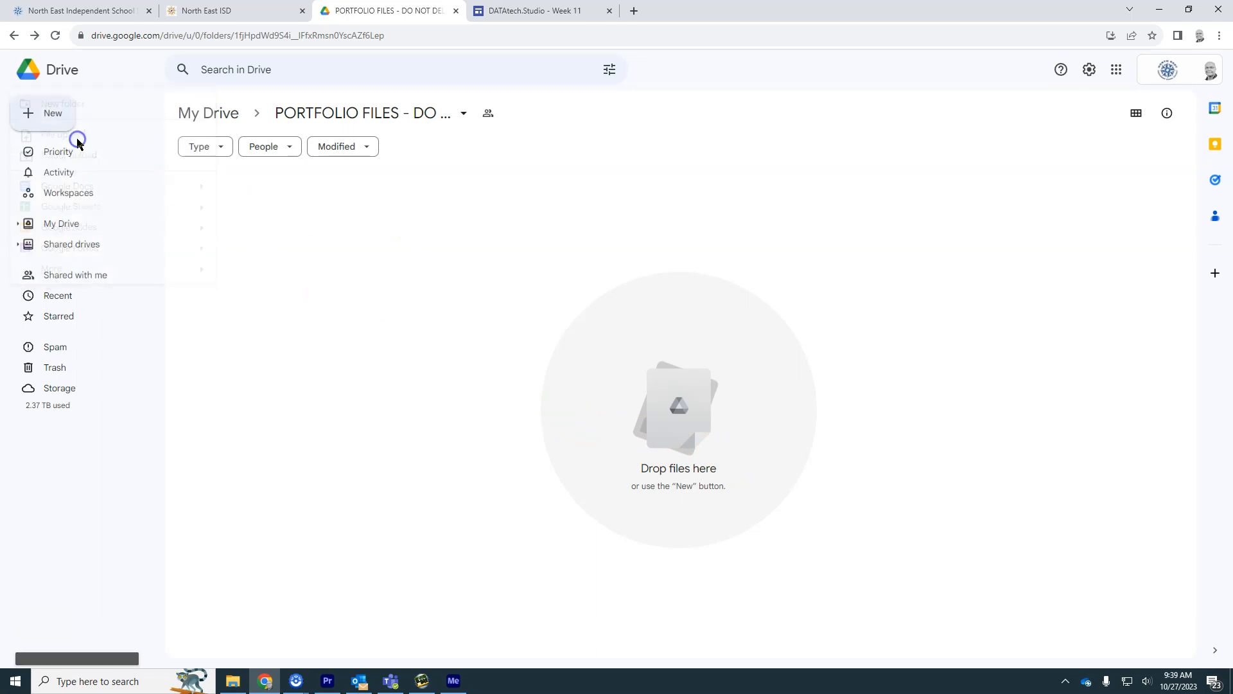
Upload the My Favorite Things (FINAL).mp4 from the OneDrive VIDEO Project Folder
{"action": "left_click", "coordinate": [44, 113]}
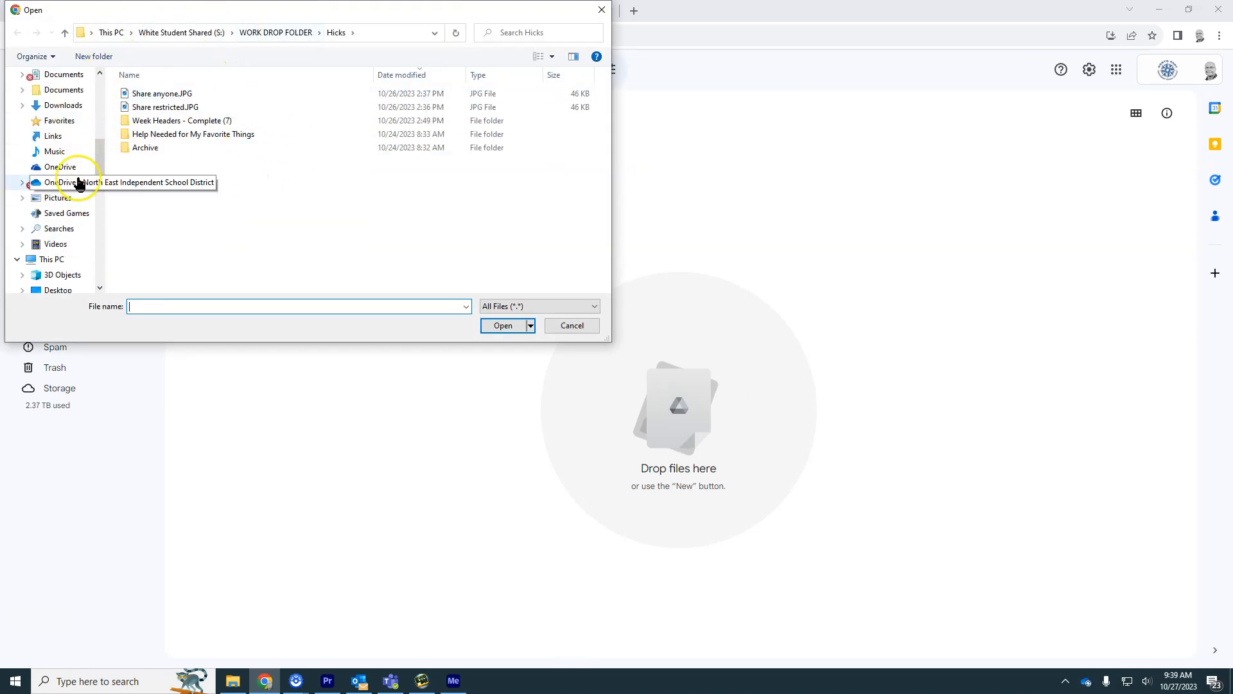
{"action": "left_click", "coordinate": [69, 181]}
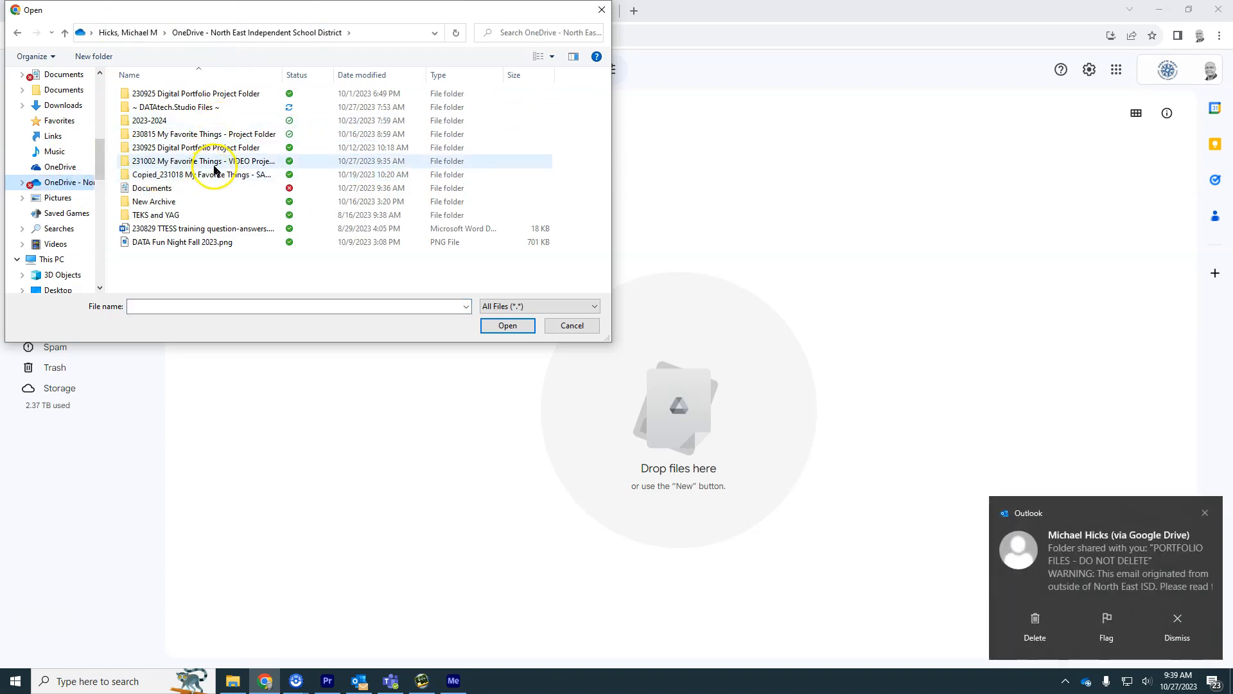
{"action": "left_click", "coordinate": [205, 162]}
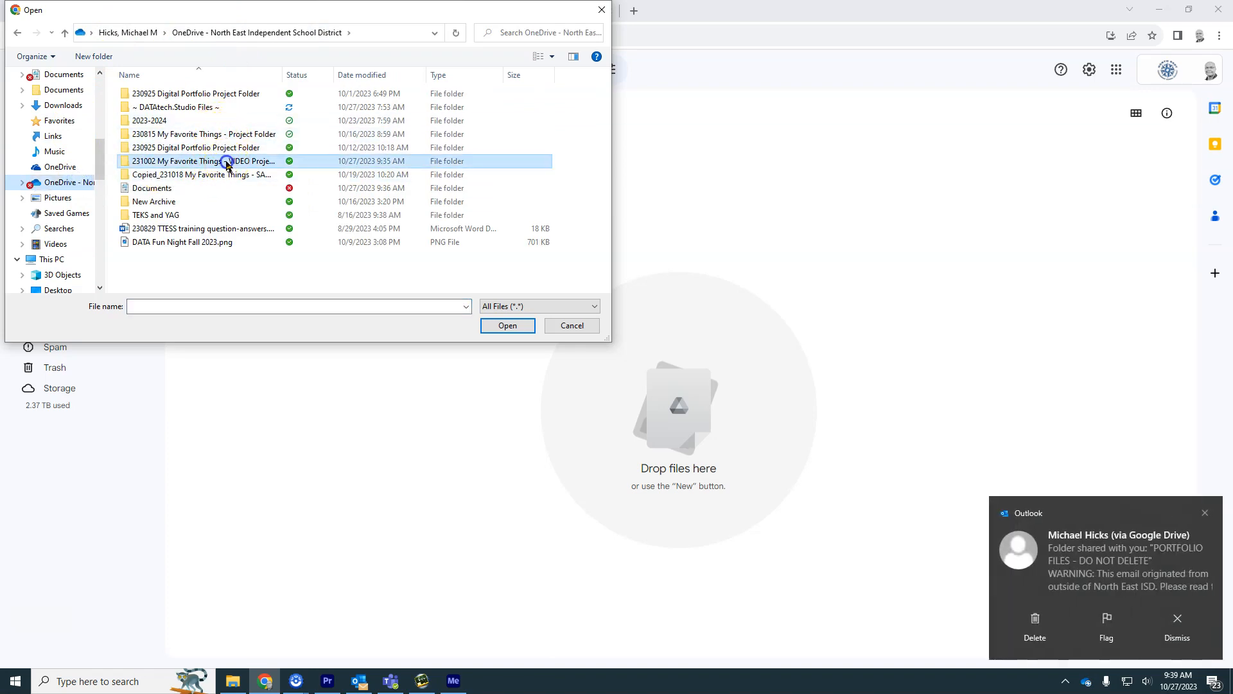
{"action": "double_click", "coordinate": [203, 161]}
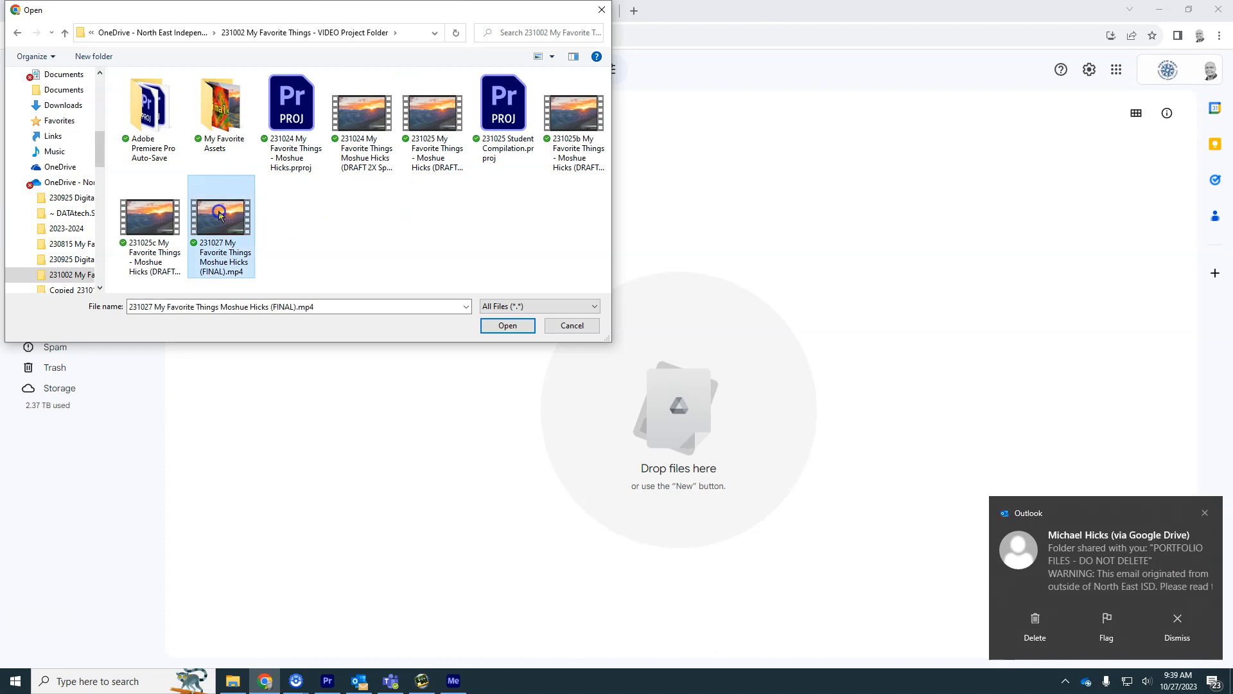
{"action": "left_click", "coordinate": [507, 325]}
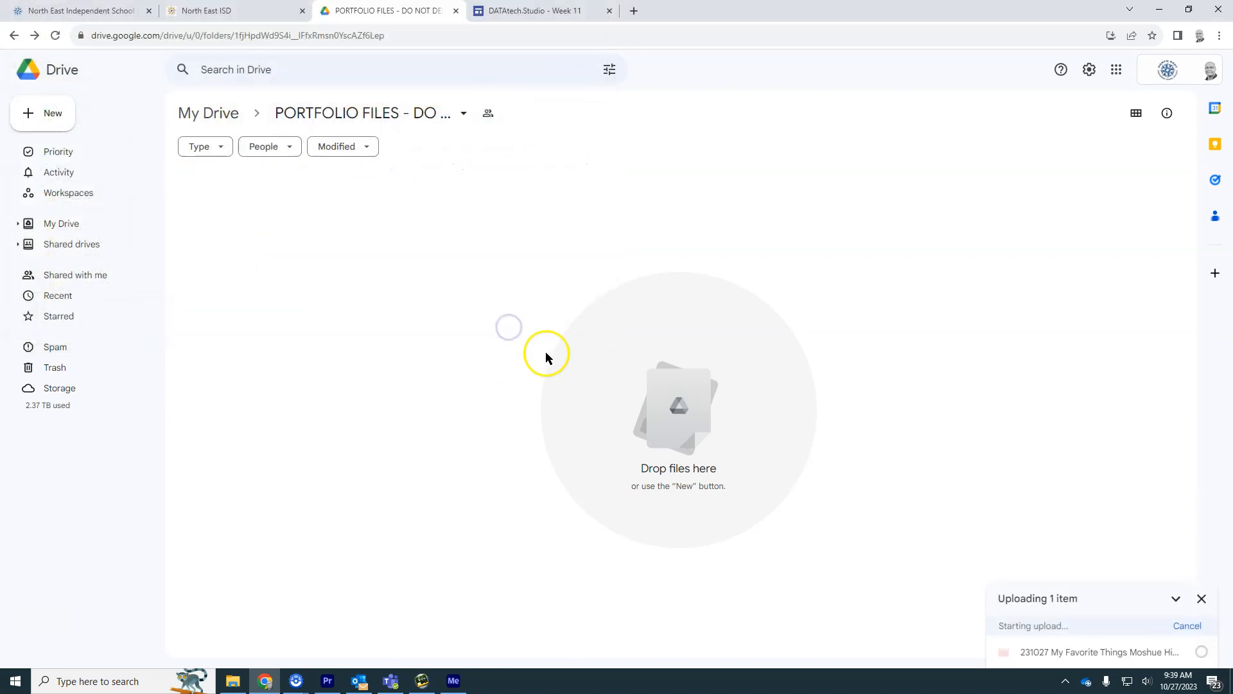
{"action": "mouse_move", "coordinate": [460, 343]}
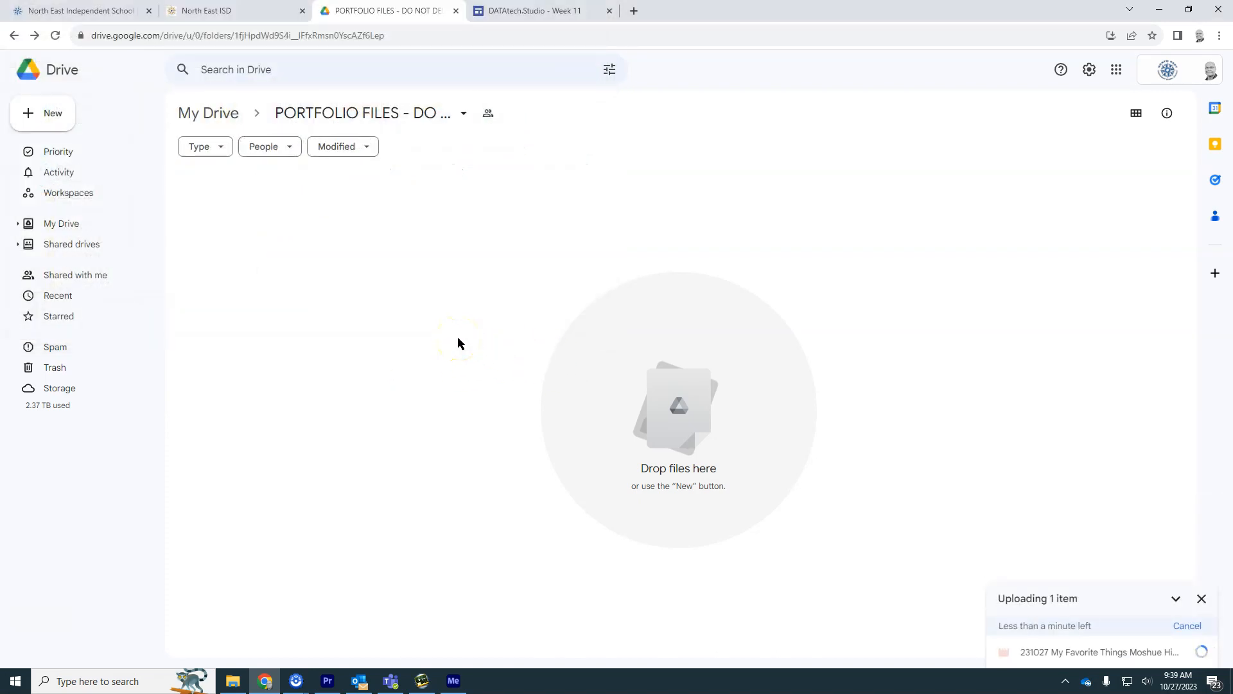
{"action": "mouse_move", "coordinate": [439, 301]}
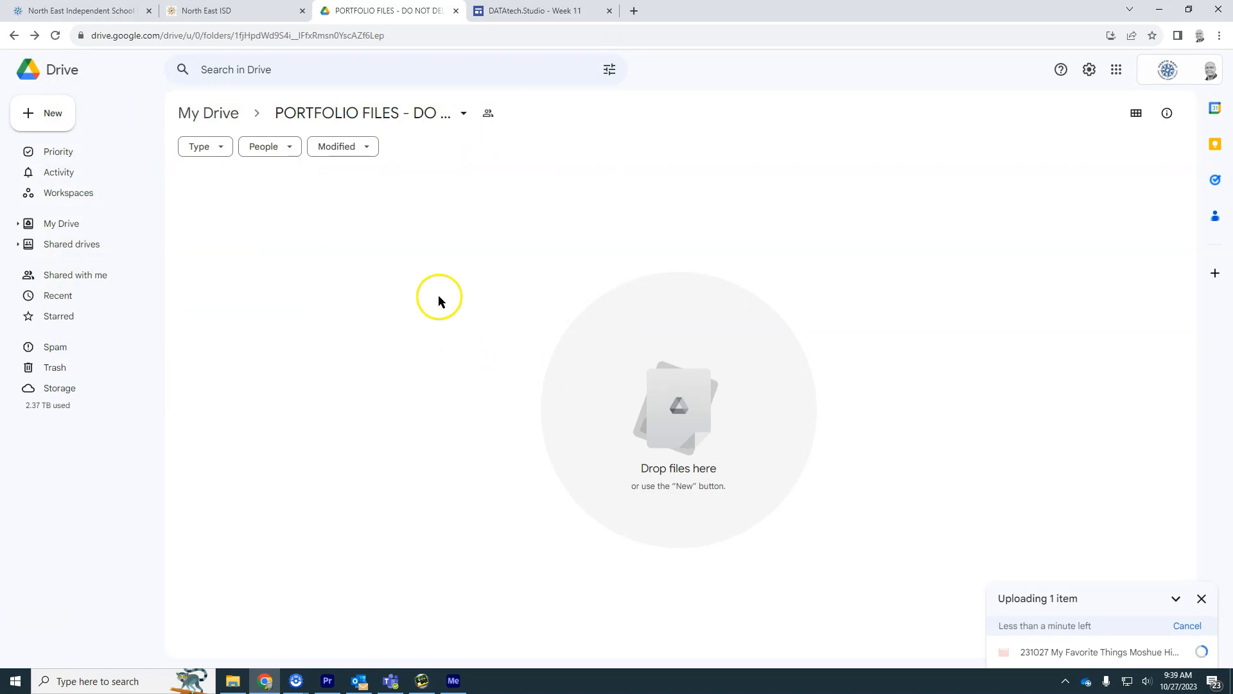
{"action": "mouse_move", "coordinate": [370, 240]}
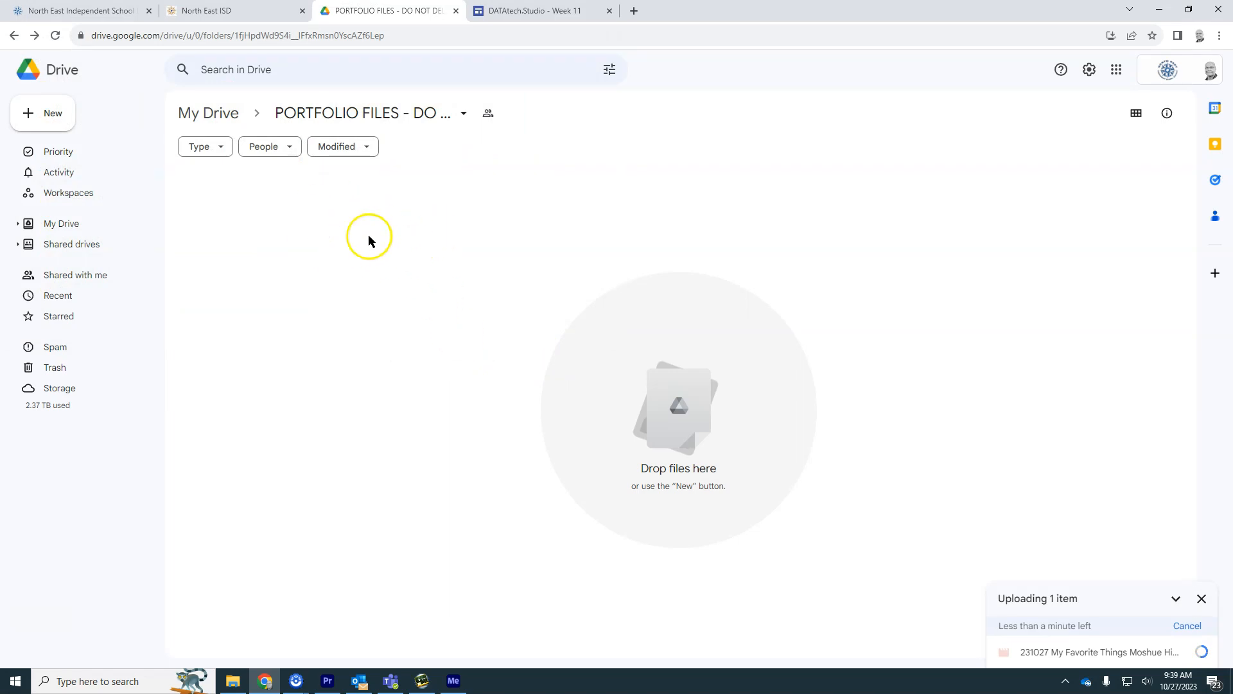
{"action": "mouse_move", "coordinate": [416, 260]}
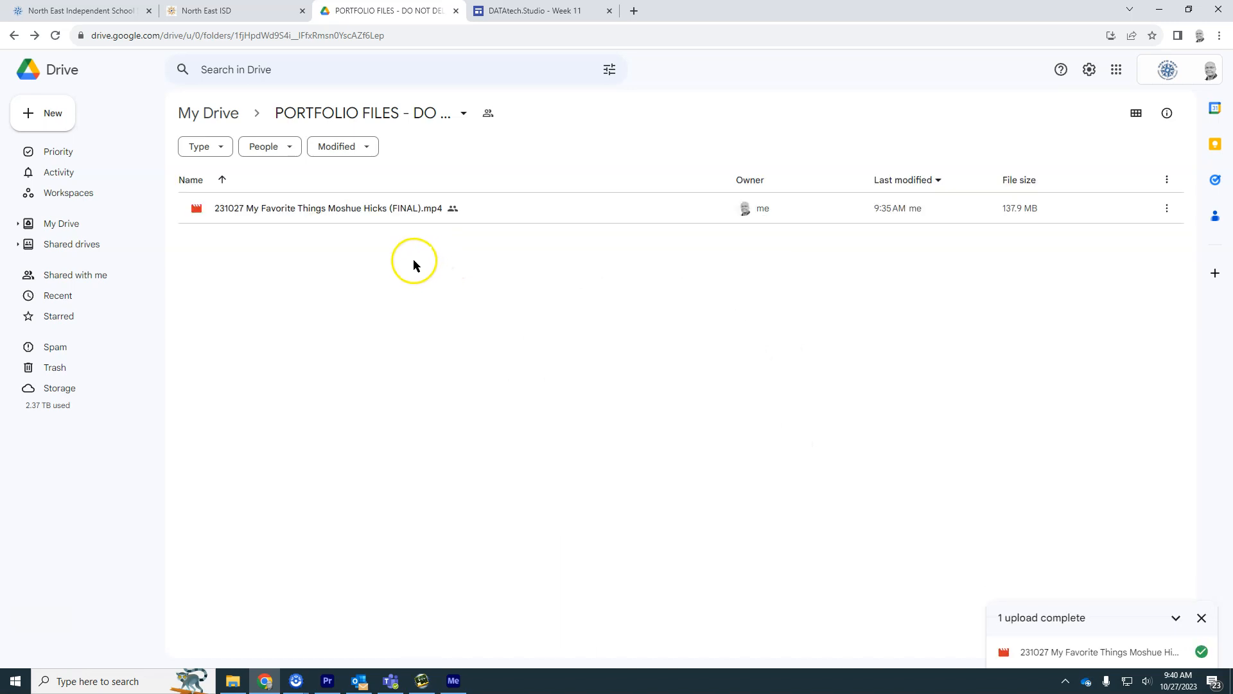
{"action": "mouse_move", "coordinate": [445, 253]}
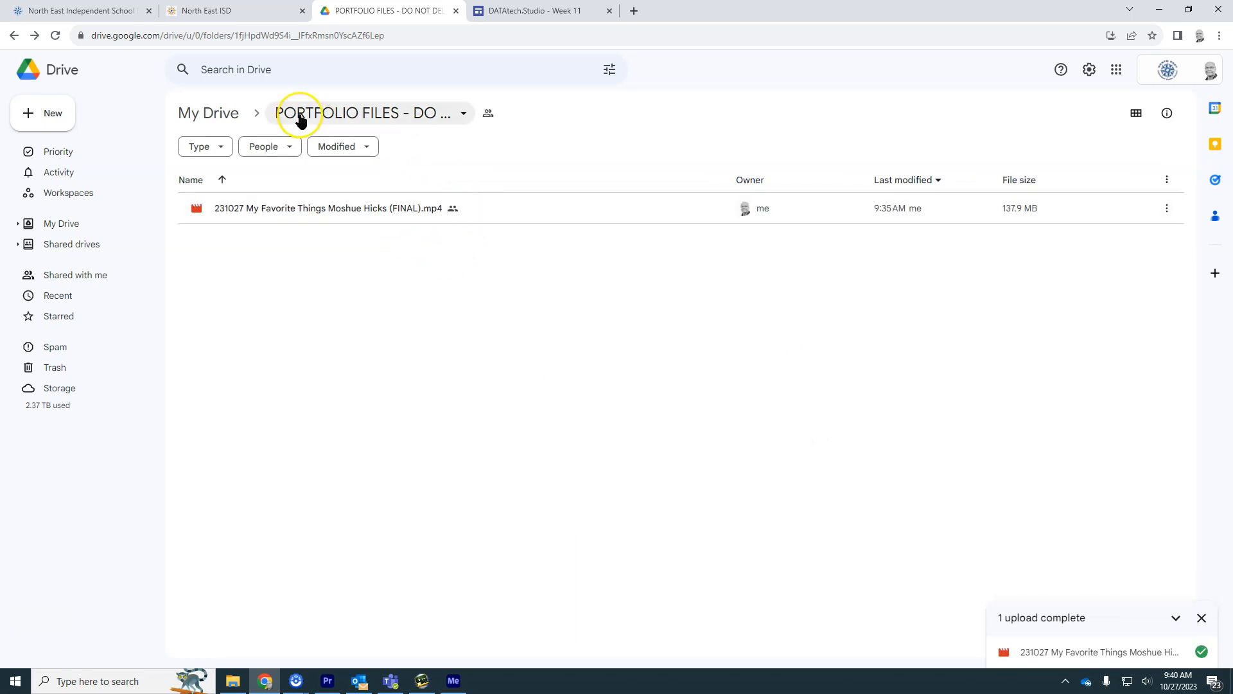
{"action": "mouse_move", "coordinate": [425, 113]}
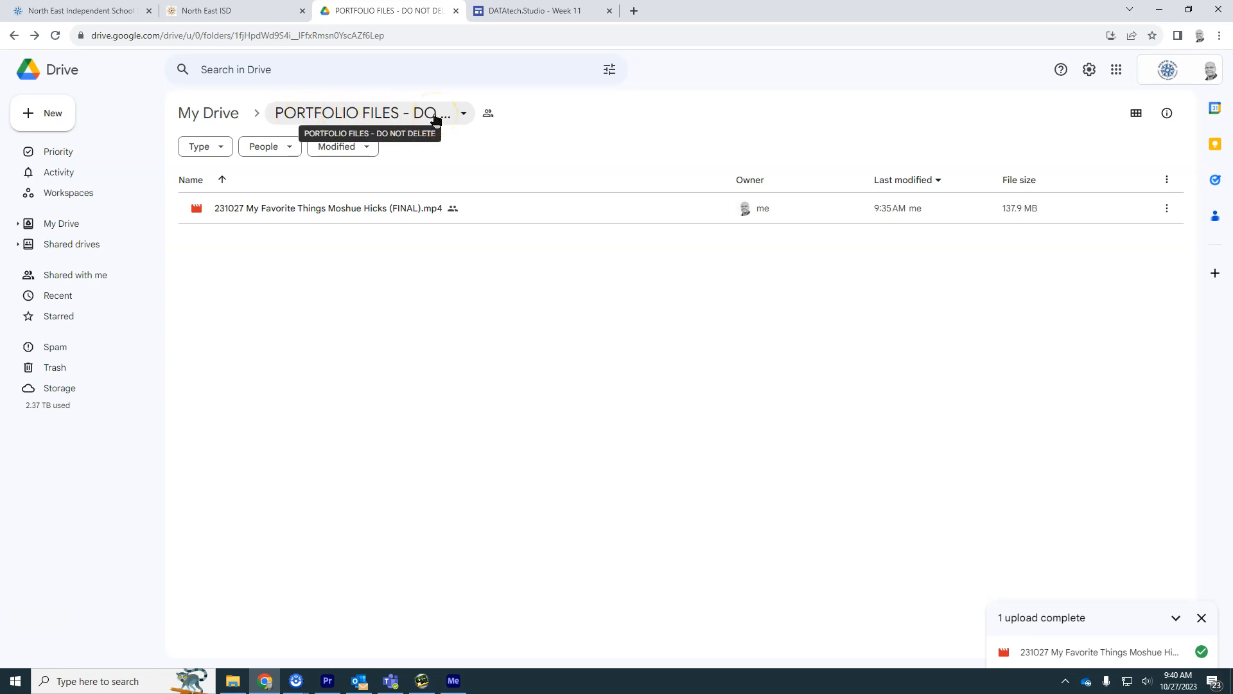
{"action": "mouse_move", "coordinate": [403, 212]}
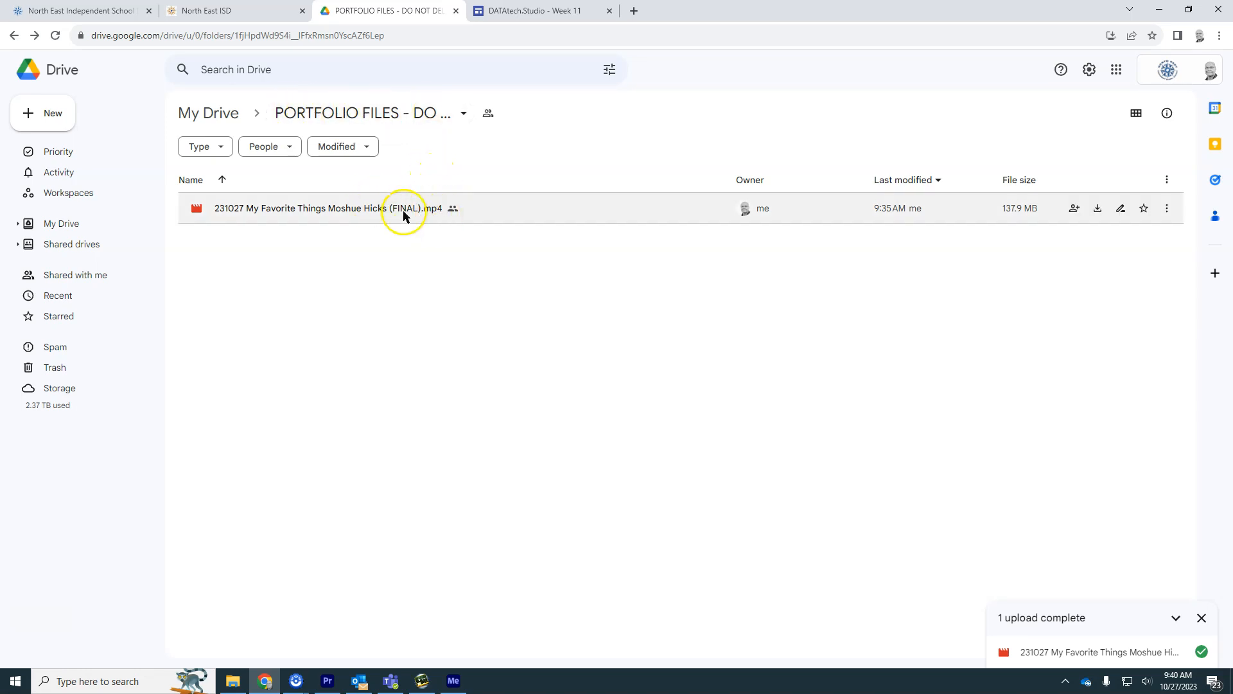
{"action": "mouse_move", "coordinate": [419, 215]}
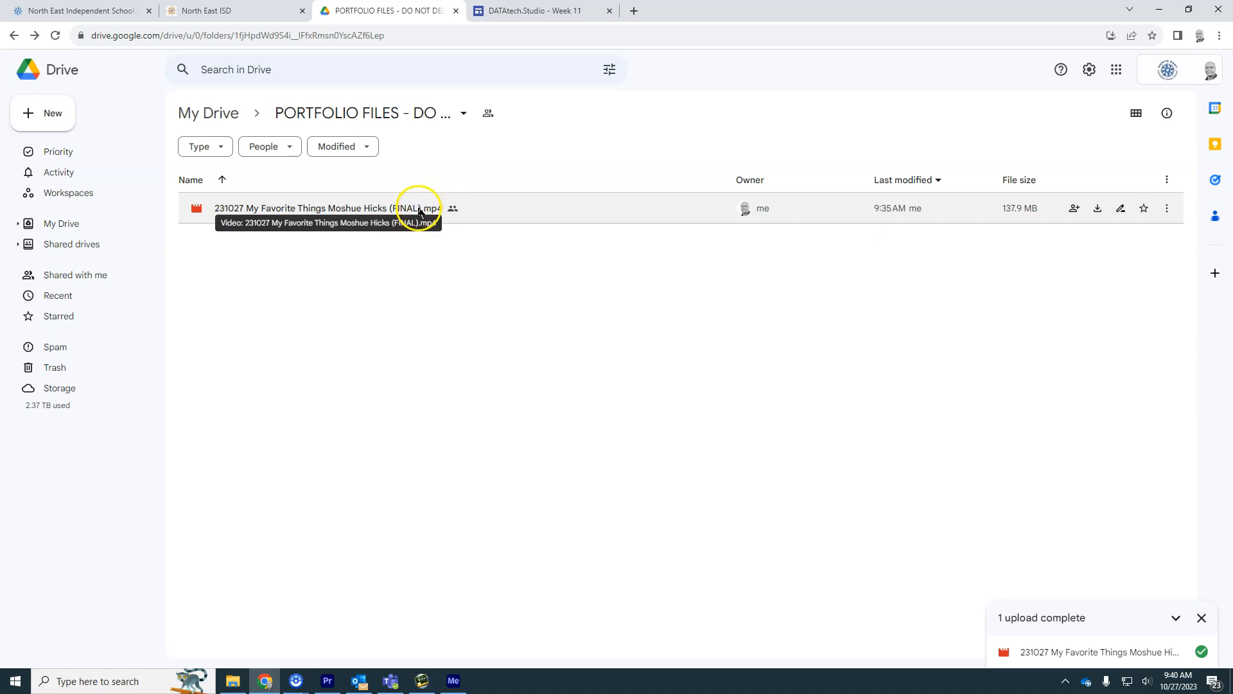
Preview the uploaded (FINAL).mp4, which reports it is still processing
{"action": "double_click", "coordinate": [314, 208]}
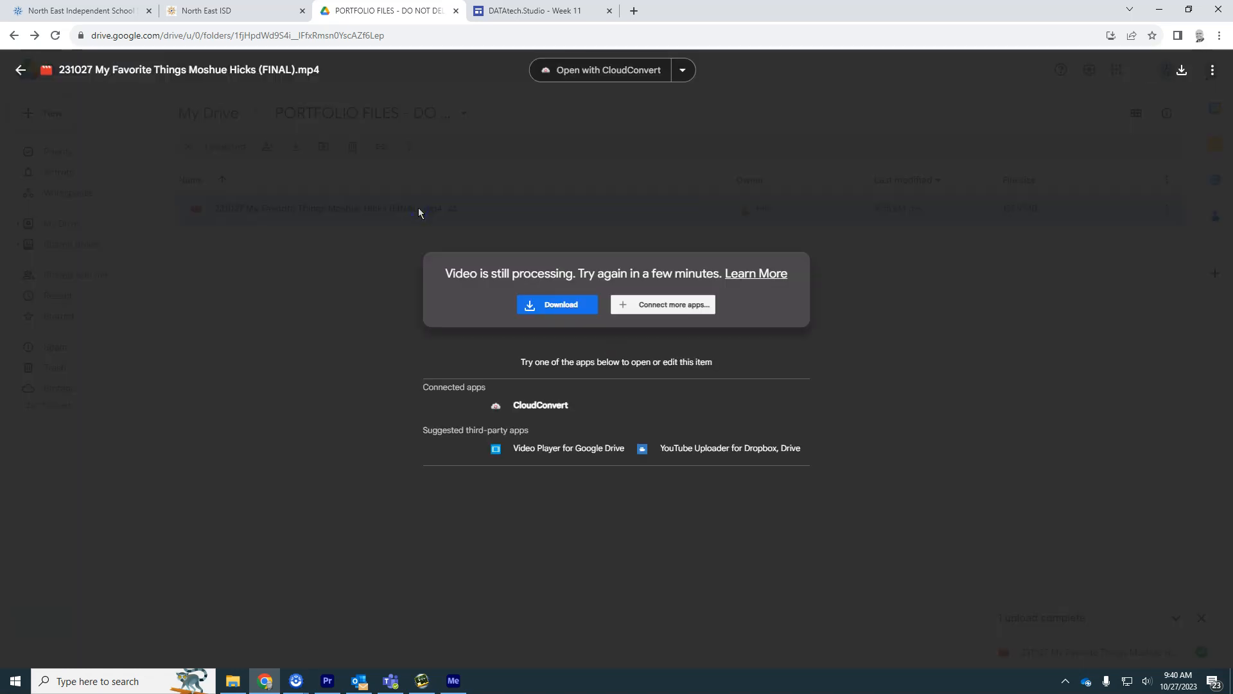
{"action": "mouse_move", "coordinate": [893, 399]}
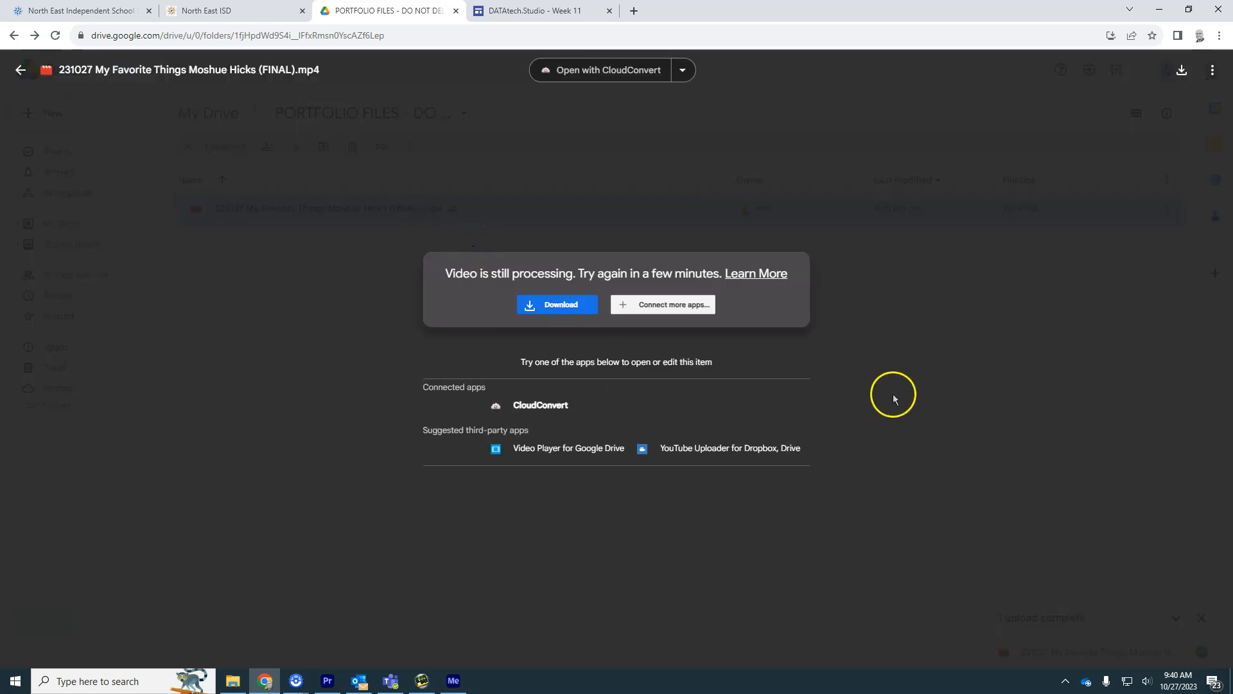
{"action": "mouse_move", "coordinate": [861, 390]}
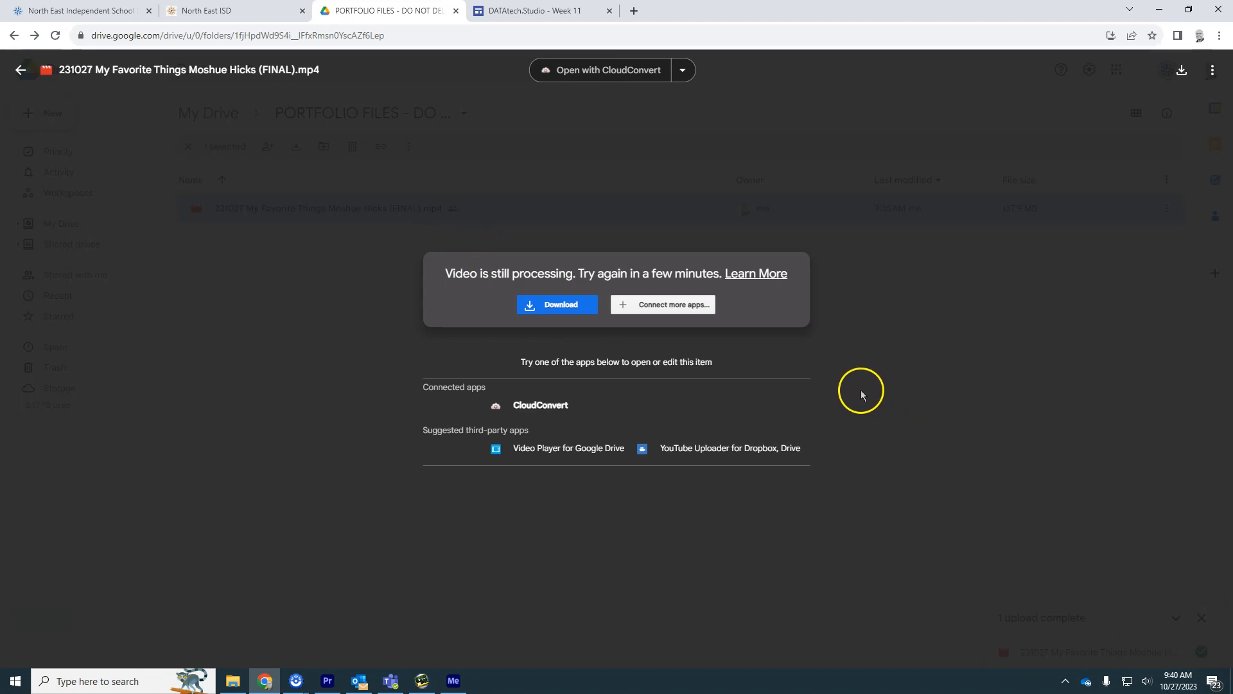
{"action": "mouse_move", "coordinate": [871, 356]}
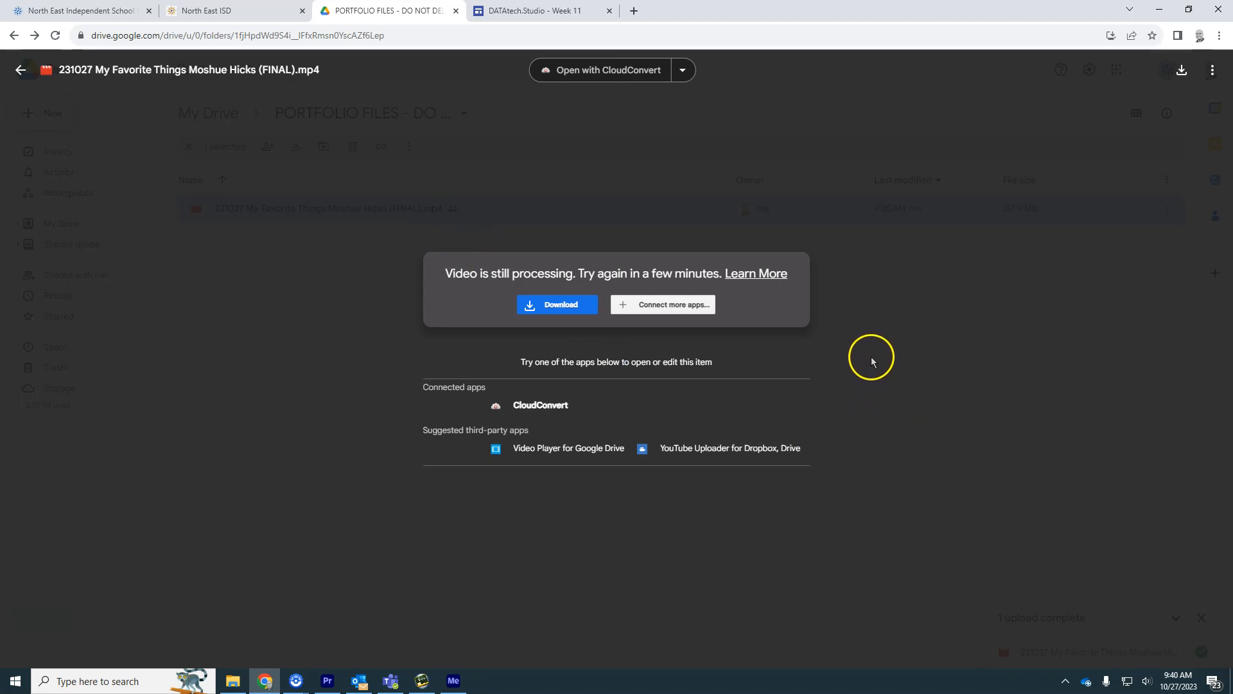
{"action": "mouse_move", "coordinate": [857, 345]}
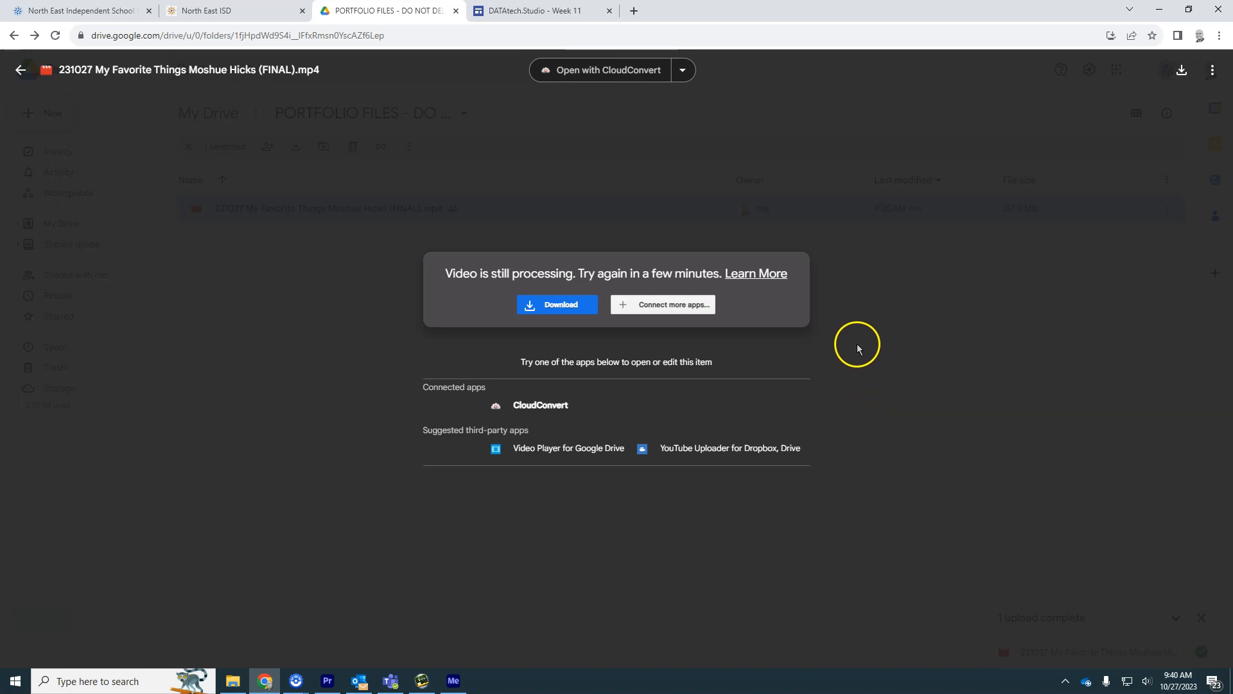
{"action": "mouse_move", "coordinate": [435, 81]}
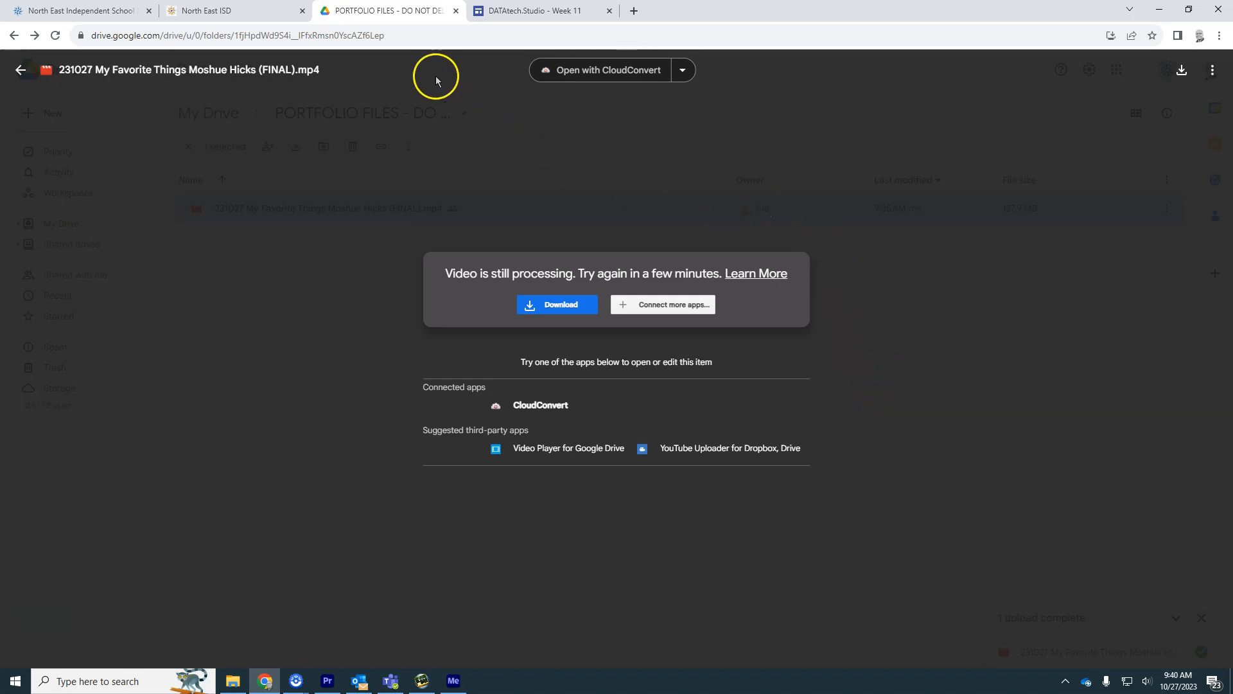
{"action": "mouse_move", "coordinate": [268, 85]}
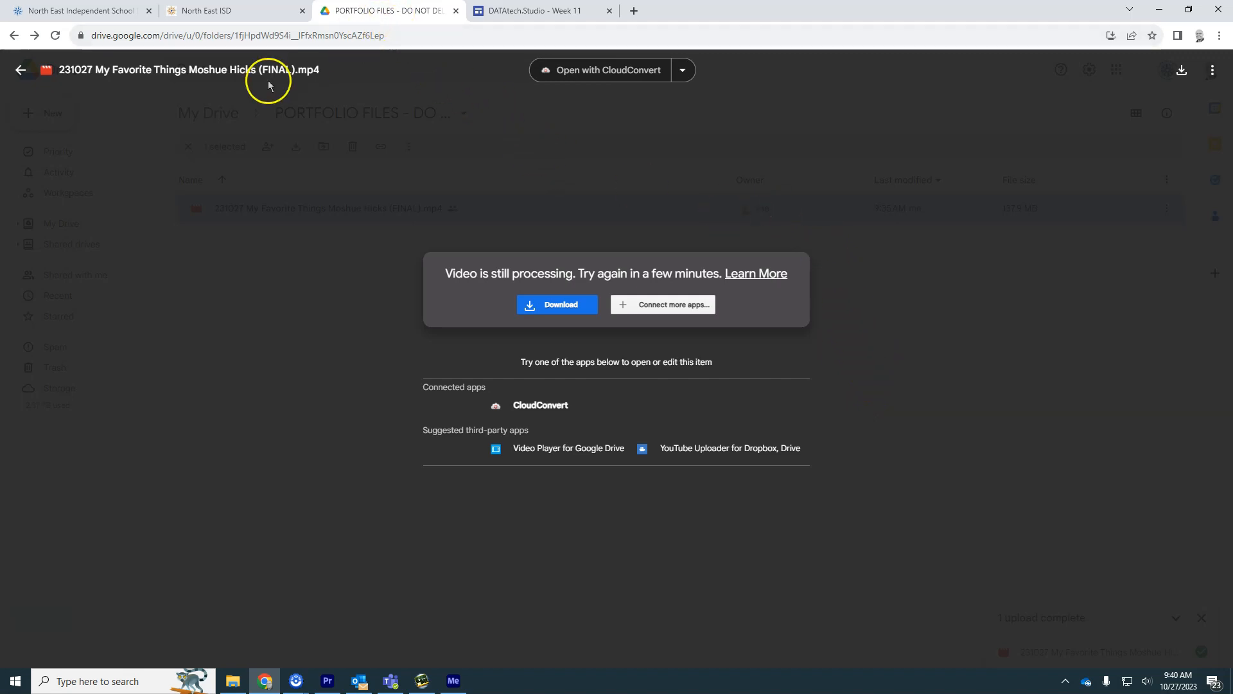